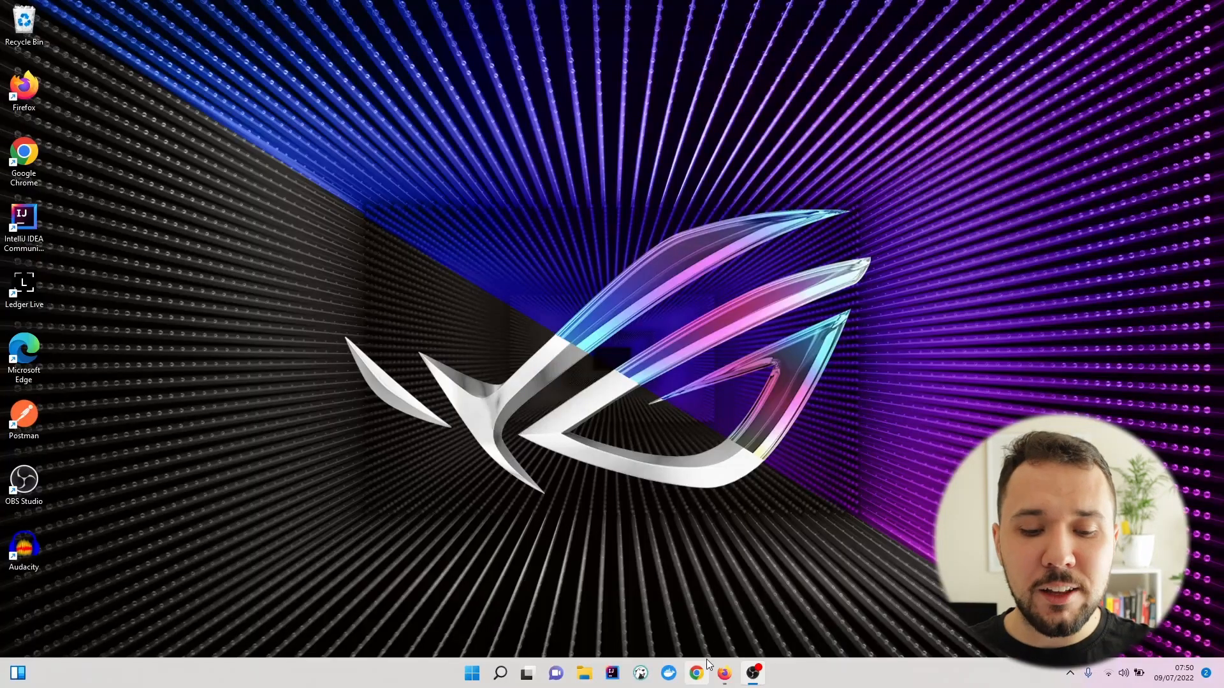
Launch Google Chrome from the taskbar.
click(695, 673)
text(start.spring.io)
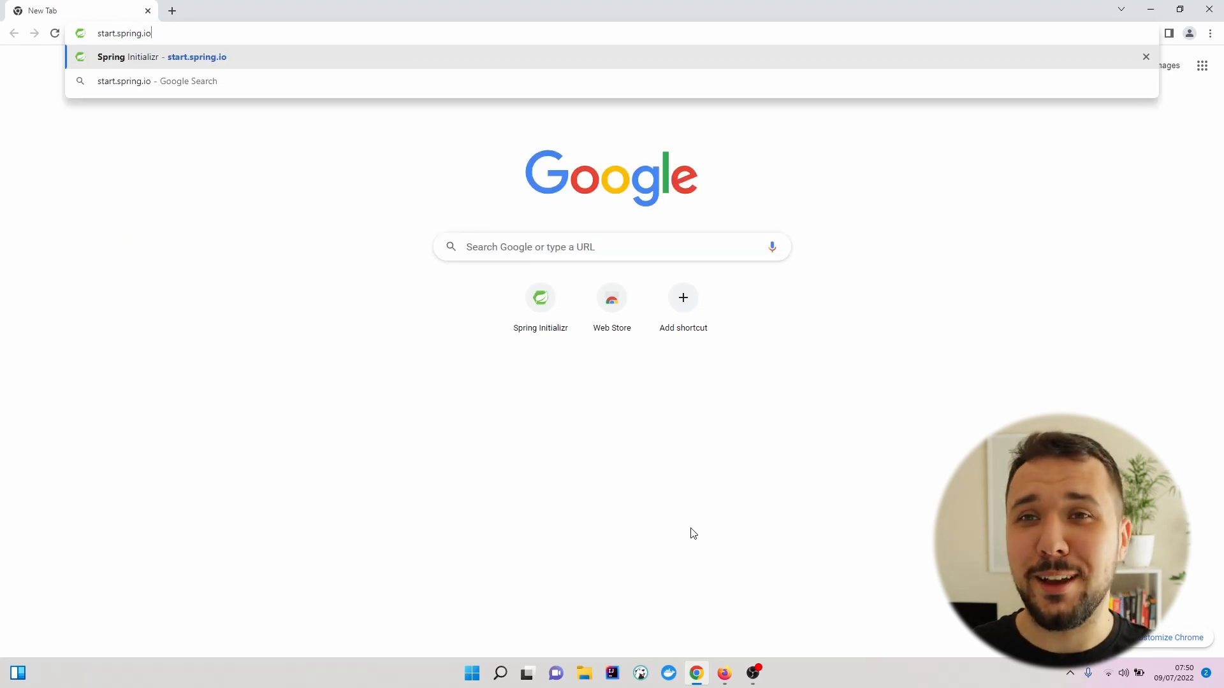
Load start.spring.io, choose Kotlin, and set the artifact to webfluxpostgresql.
key(Enter)
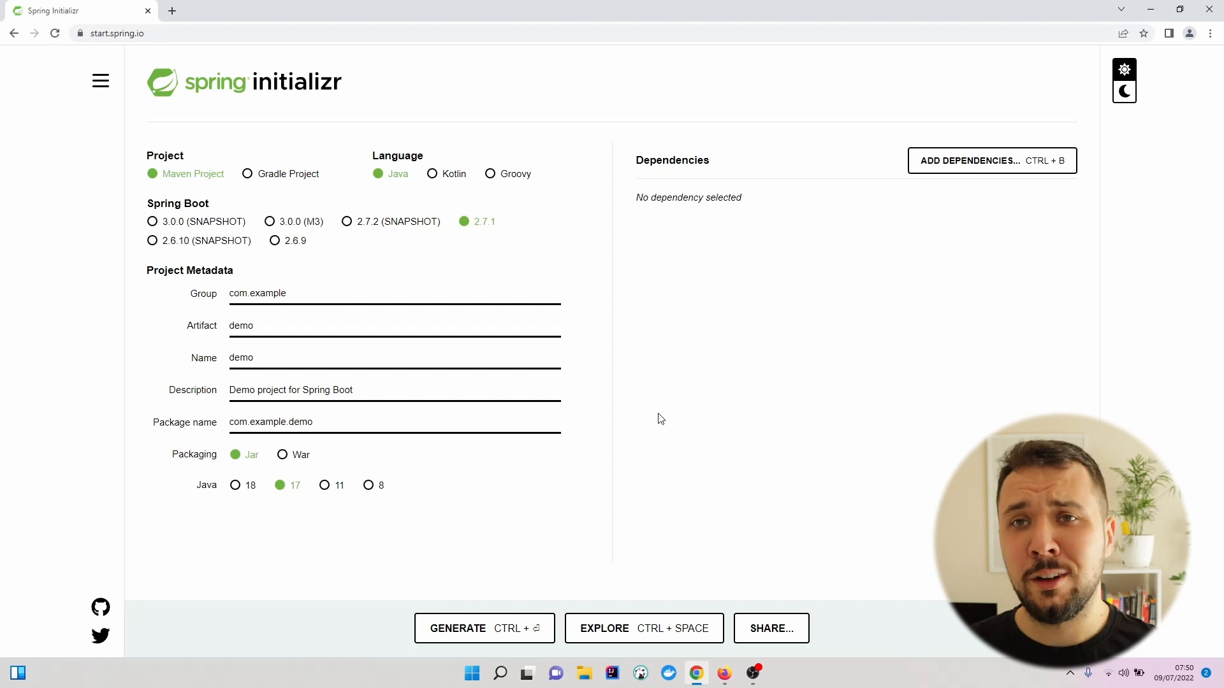
mouse_move(614, 396)
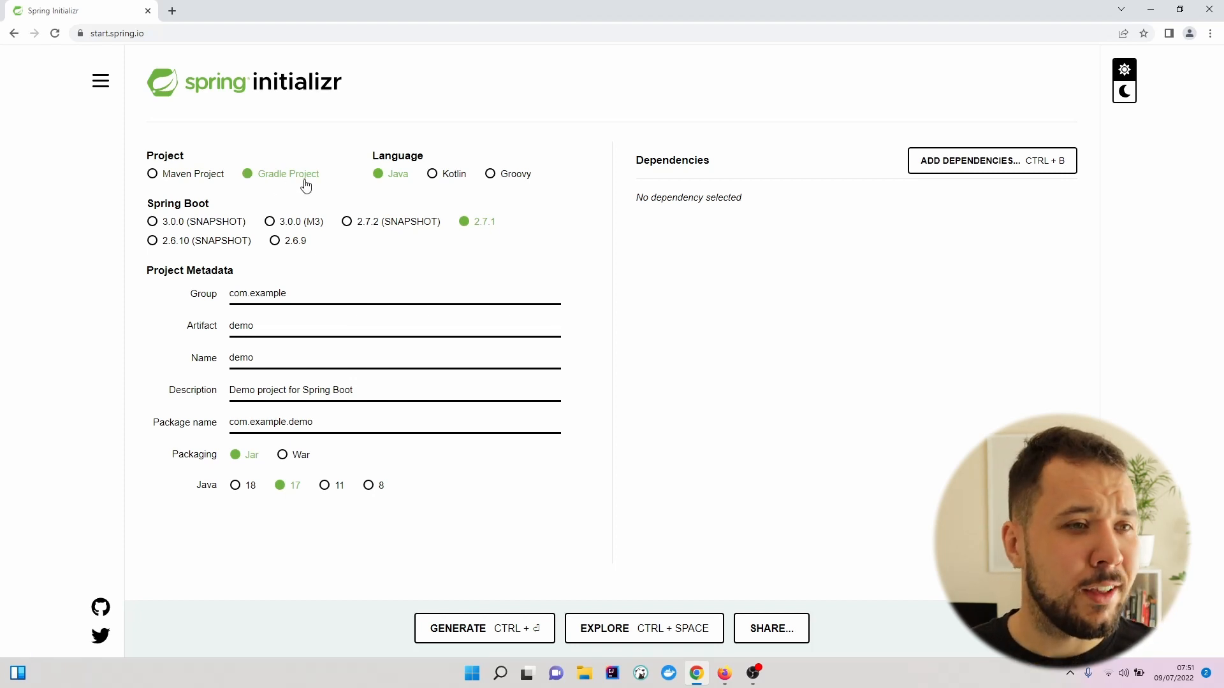
click(432, 173)
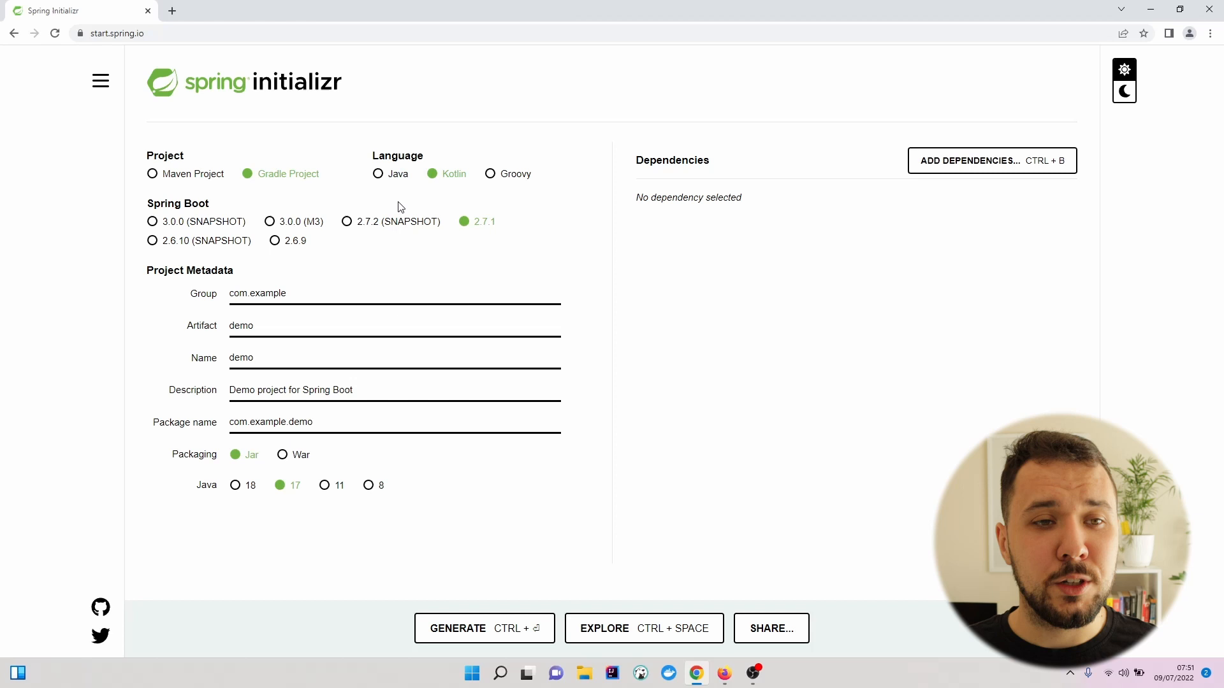
mouse_move(340, 281)
text(codersee)
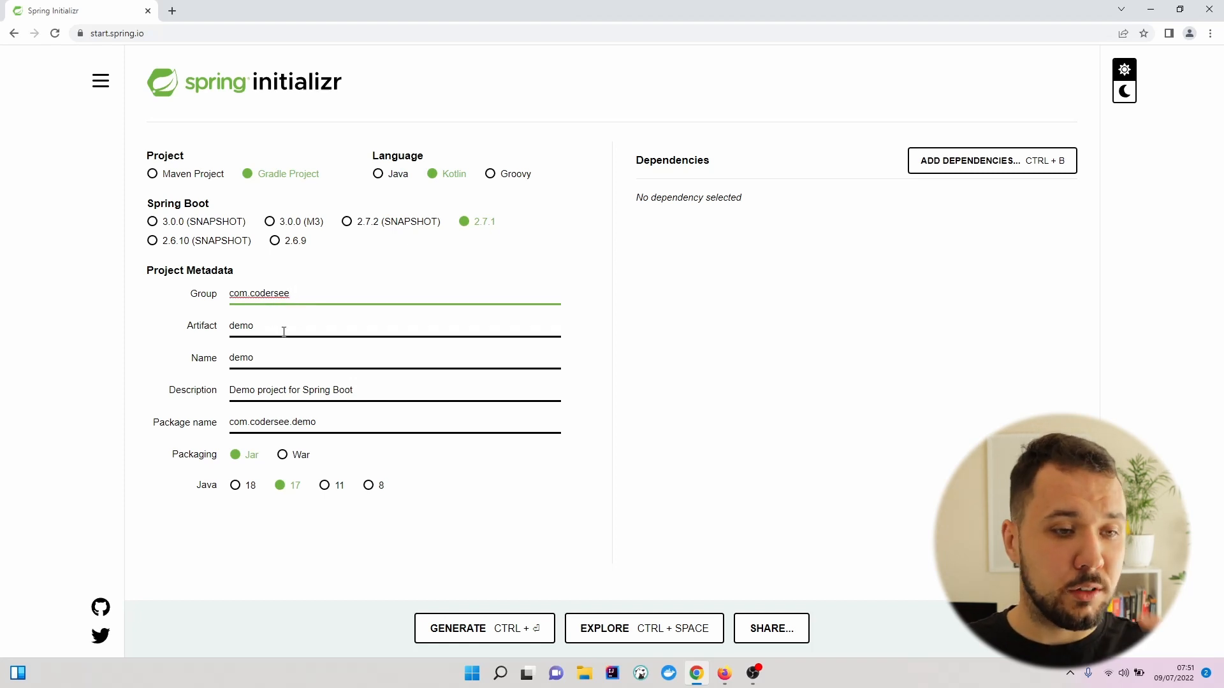
text(w)
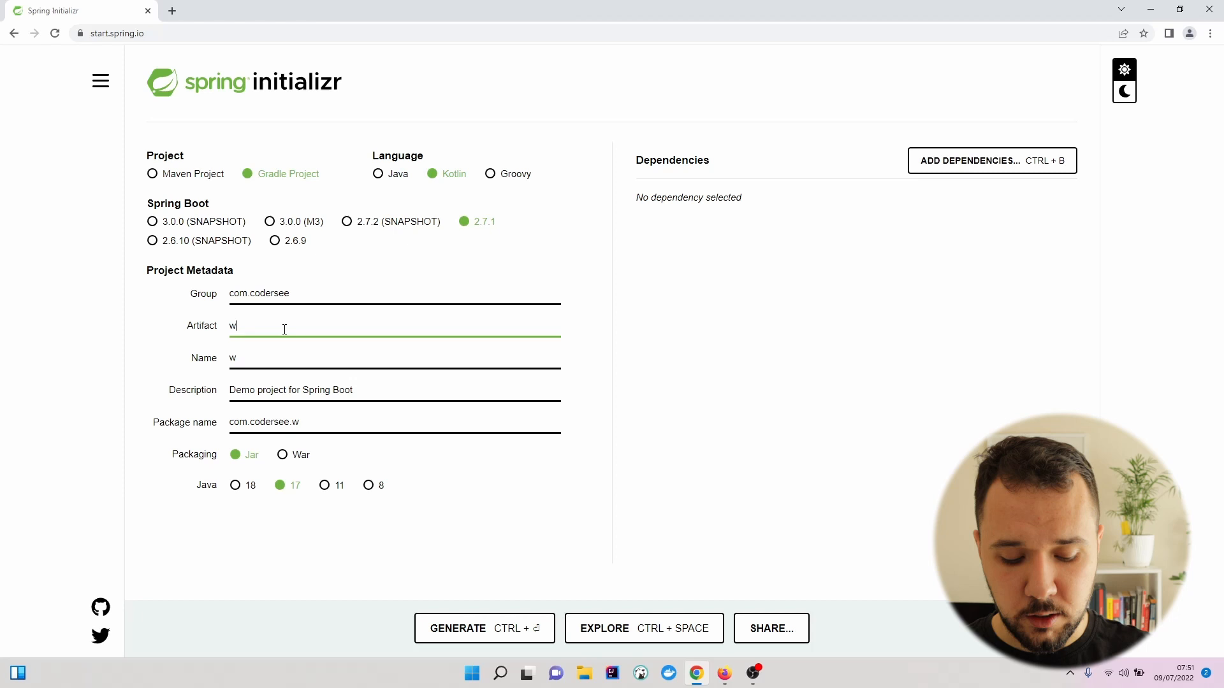
text(ebfluxpost)
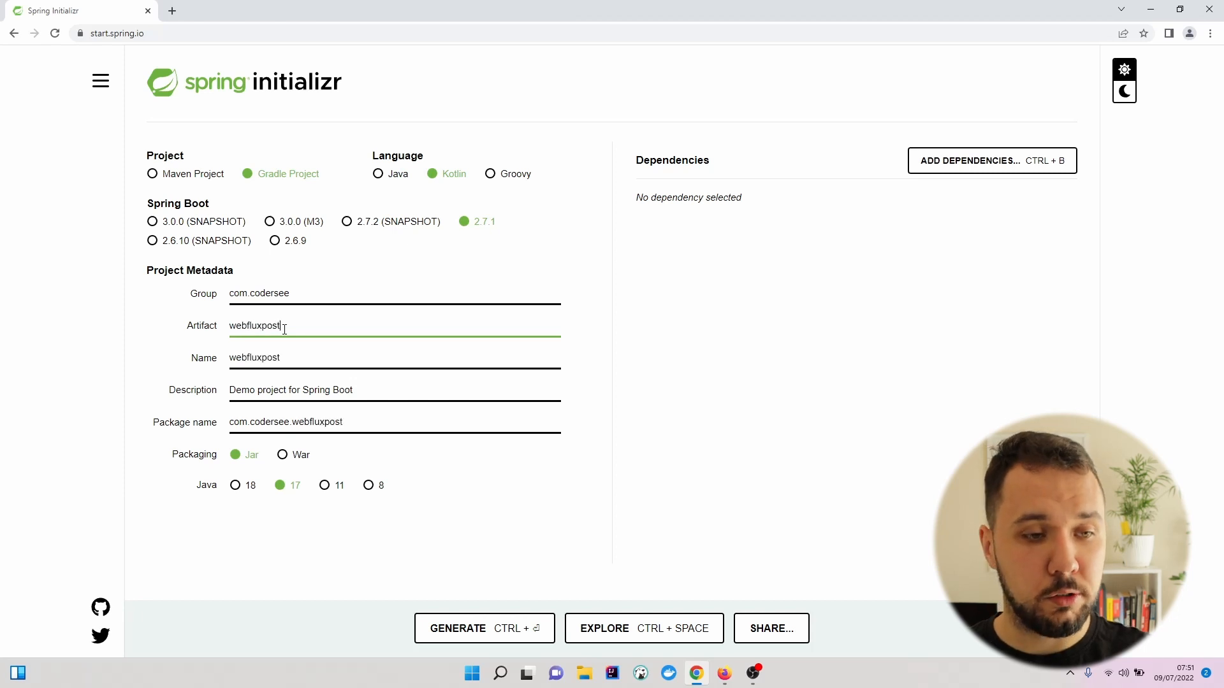
text(gresql)
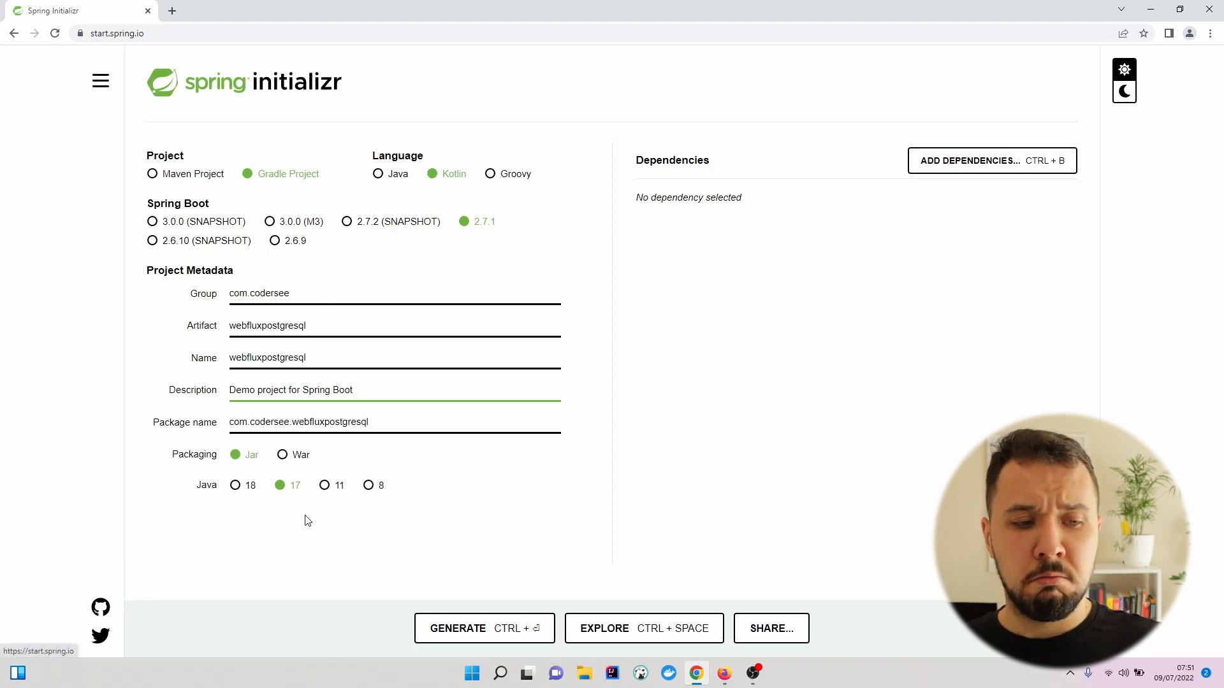
mouse_move(317, 542)
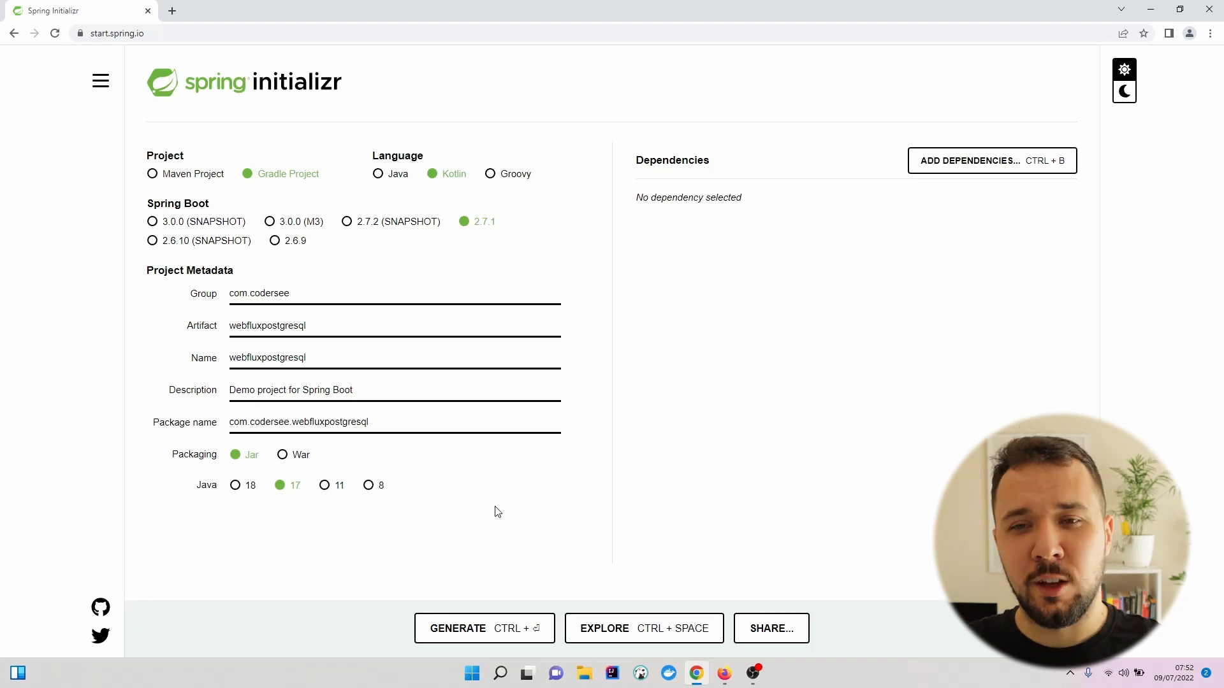
mouse_move(897, 317)
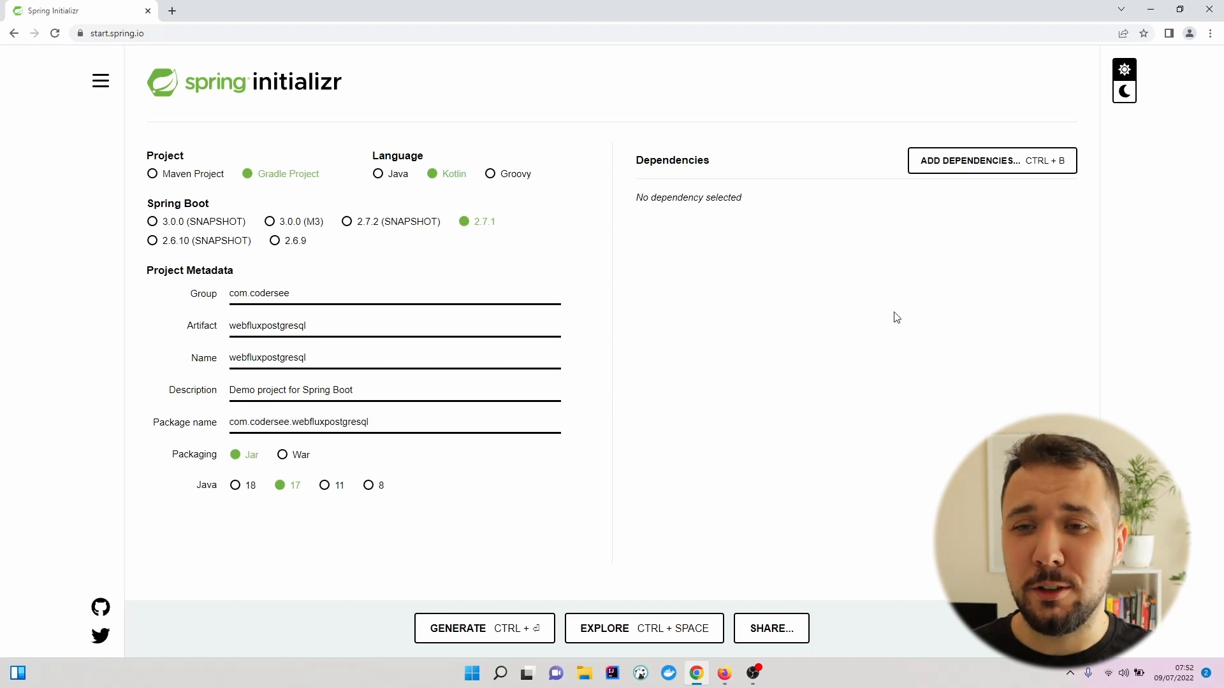
mouse_move(894, 315)
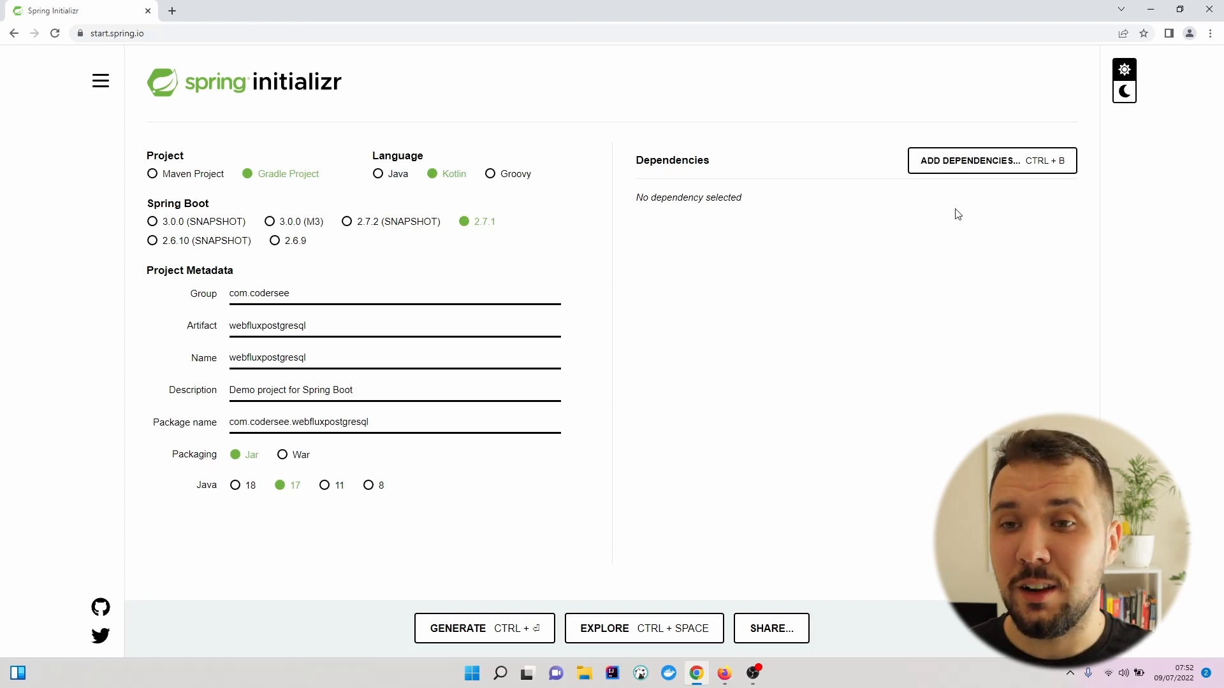
Add Spring Reactive Web, Spring Data R2DBC and PostgreSQL Driver, then visit mvnrepository in a new tab.
click(991, 161)
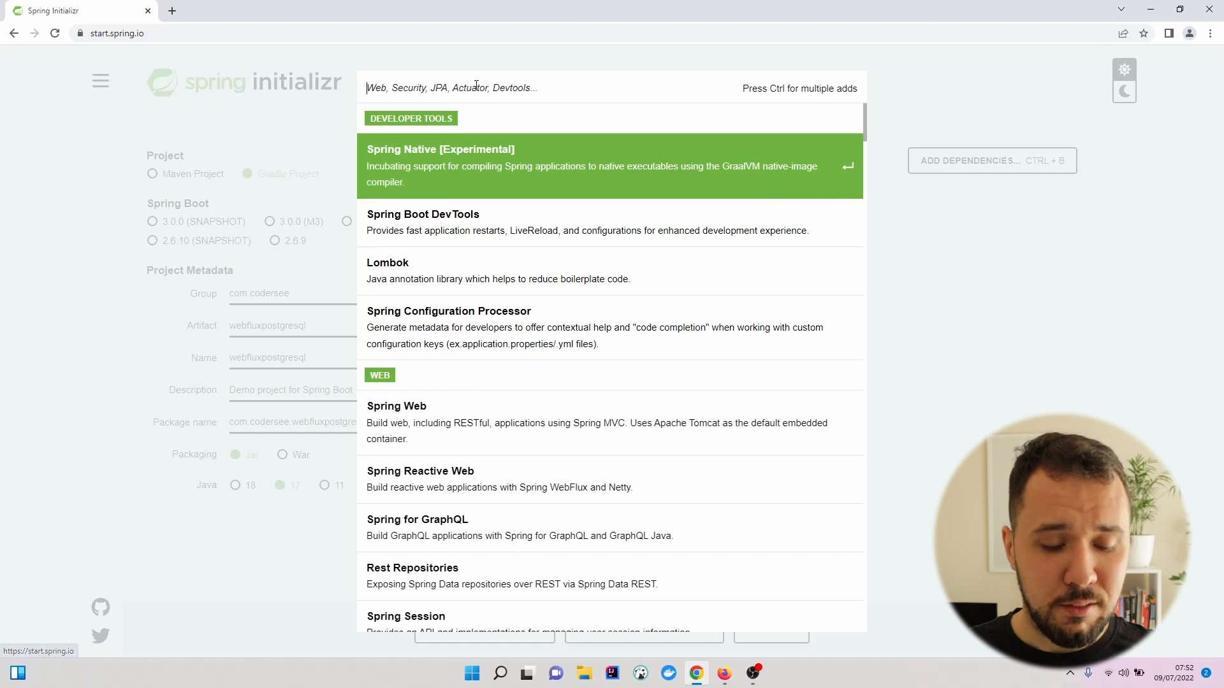
text(webf)
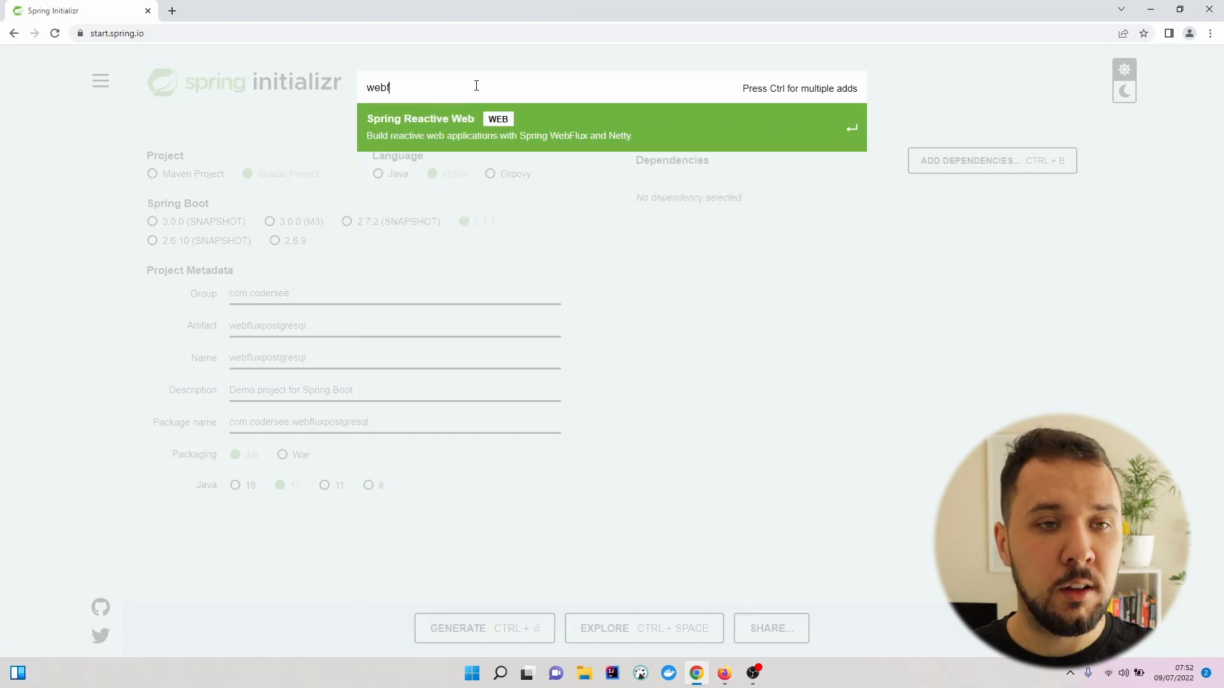
mouse_move(672, 143)
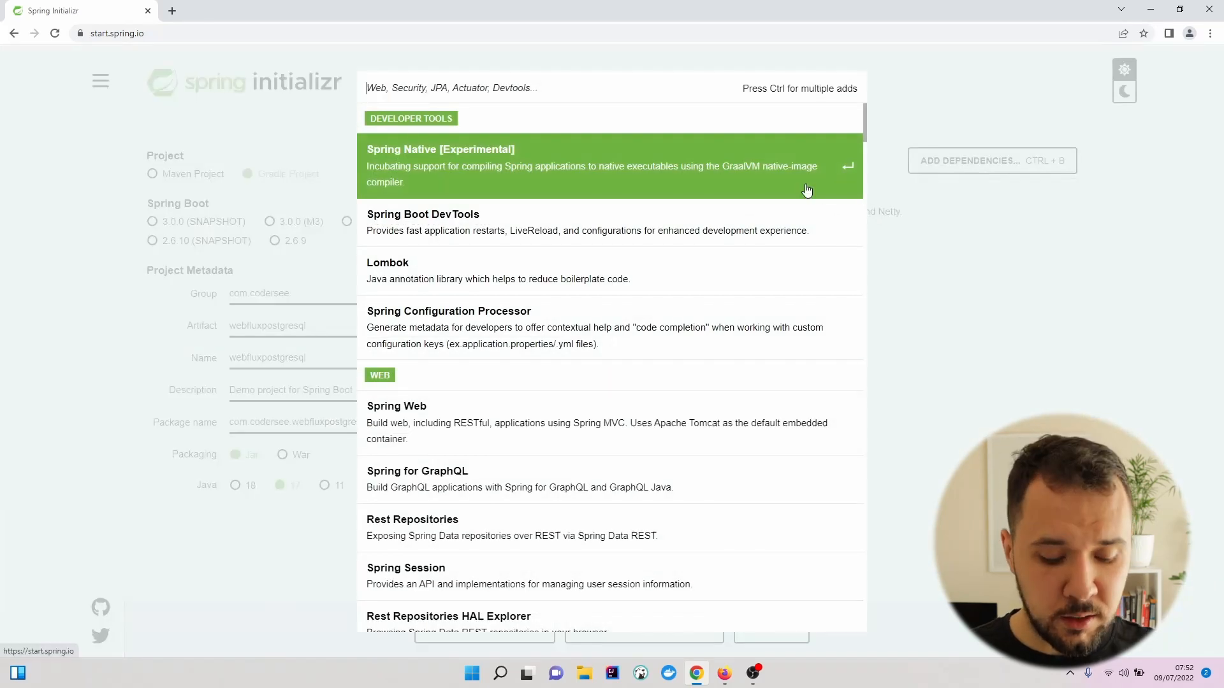
text(spring data r2)
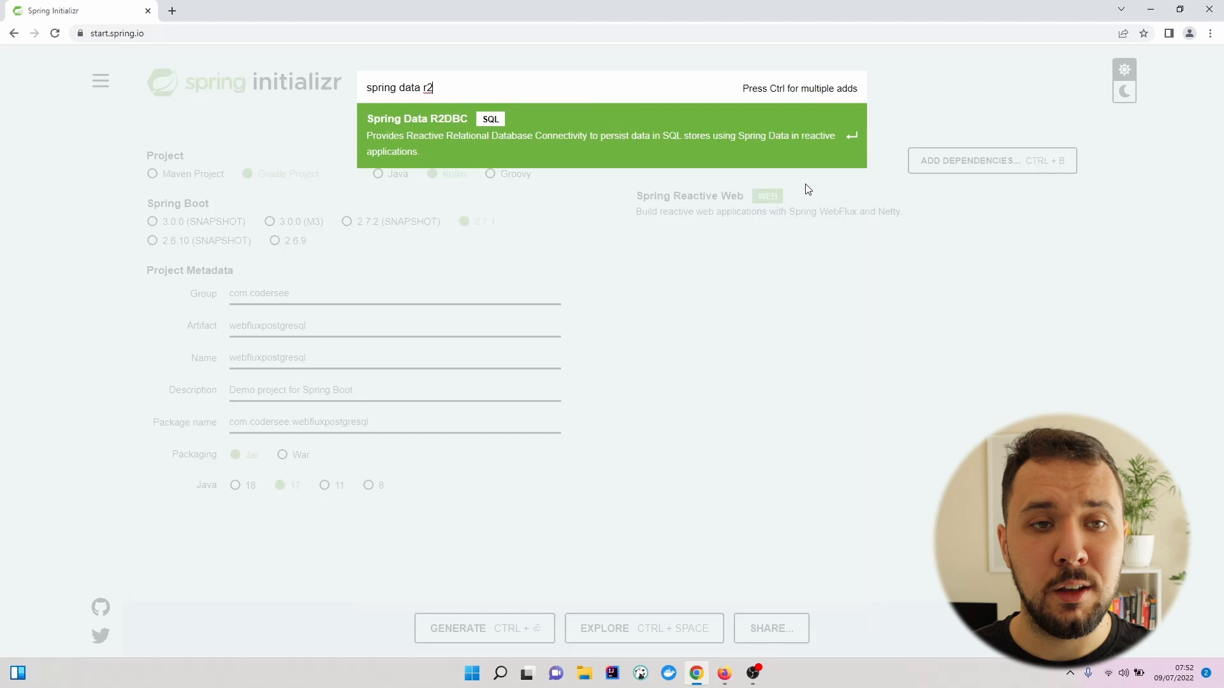
mouse_move(820, 160)
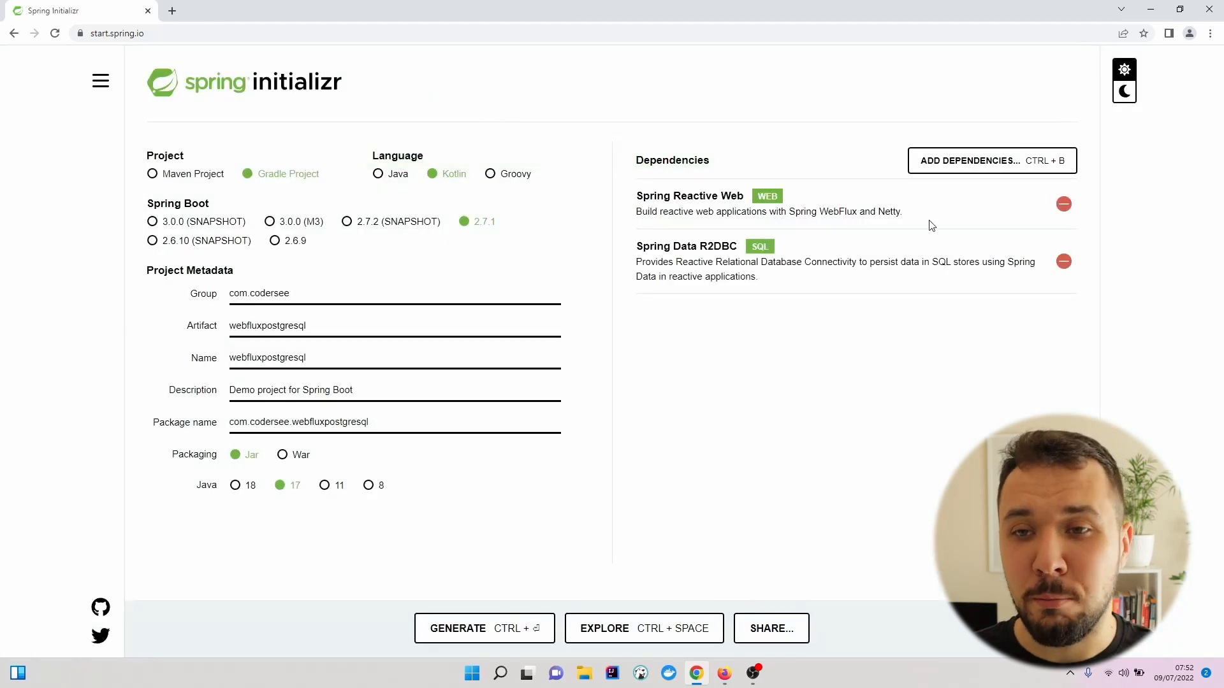
click(991, 160)
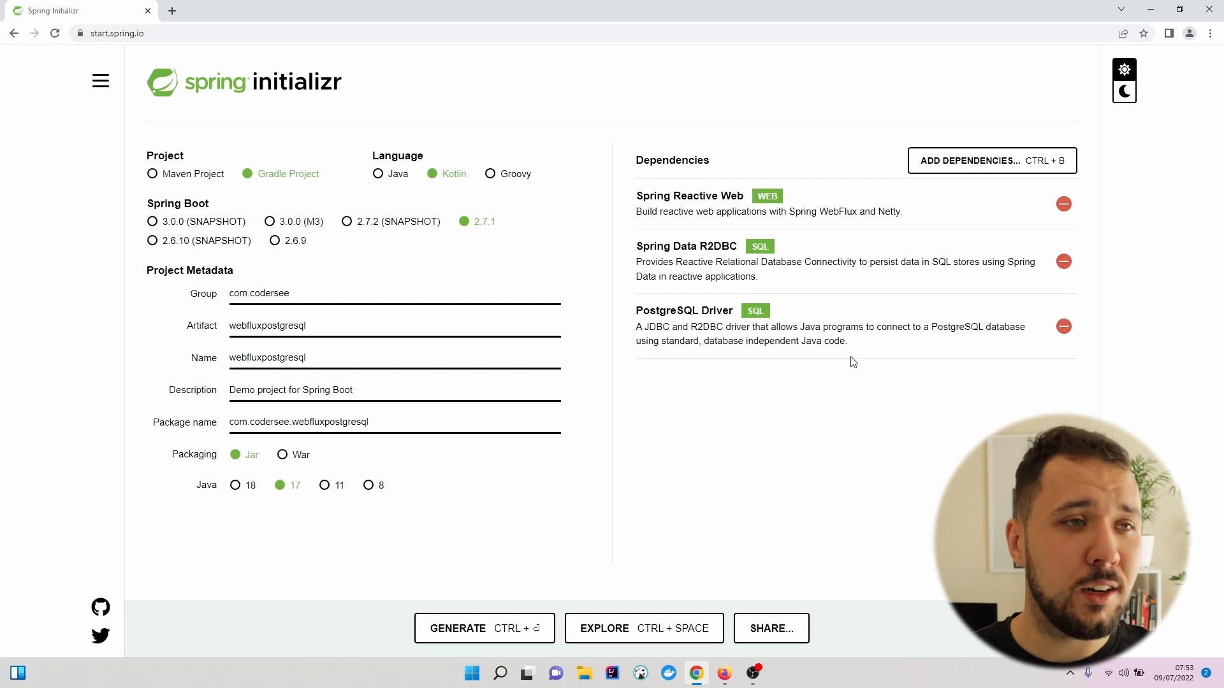
text(mvnrepository.com)
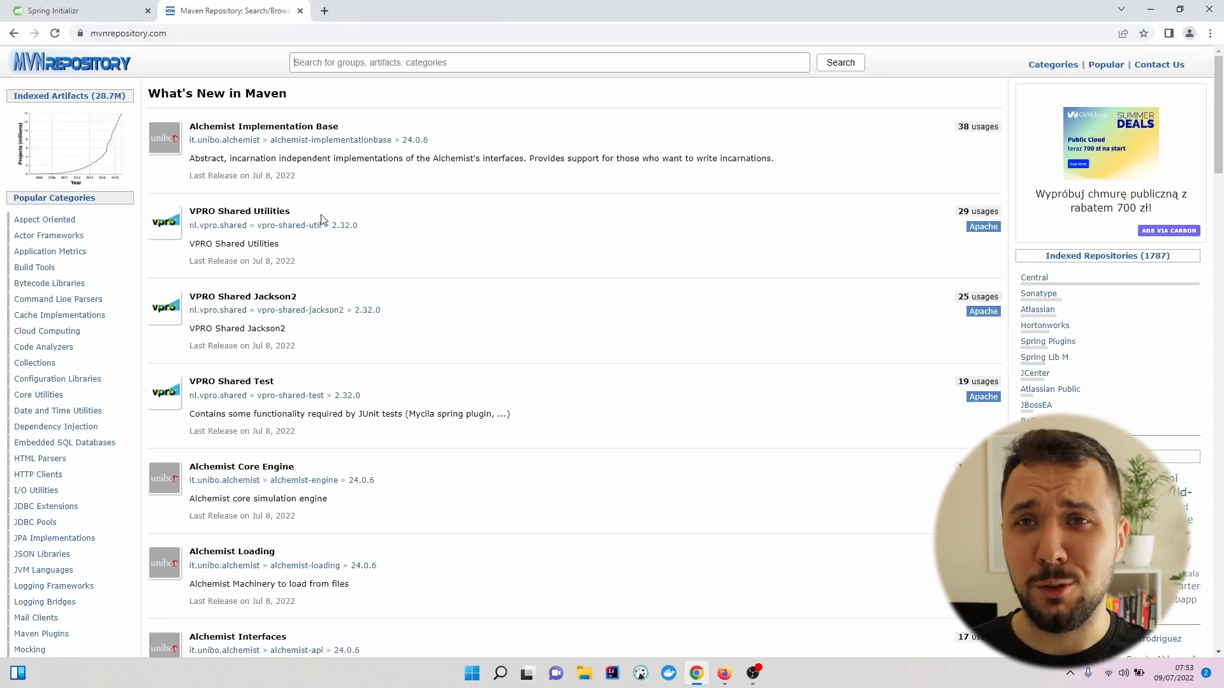
mouse_move(88, 28)
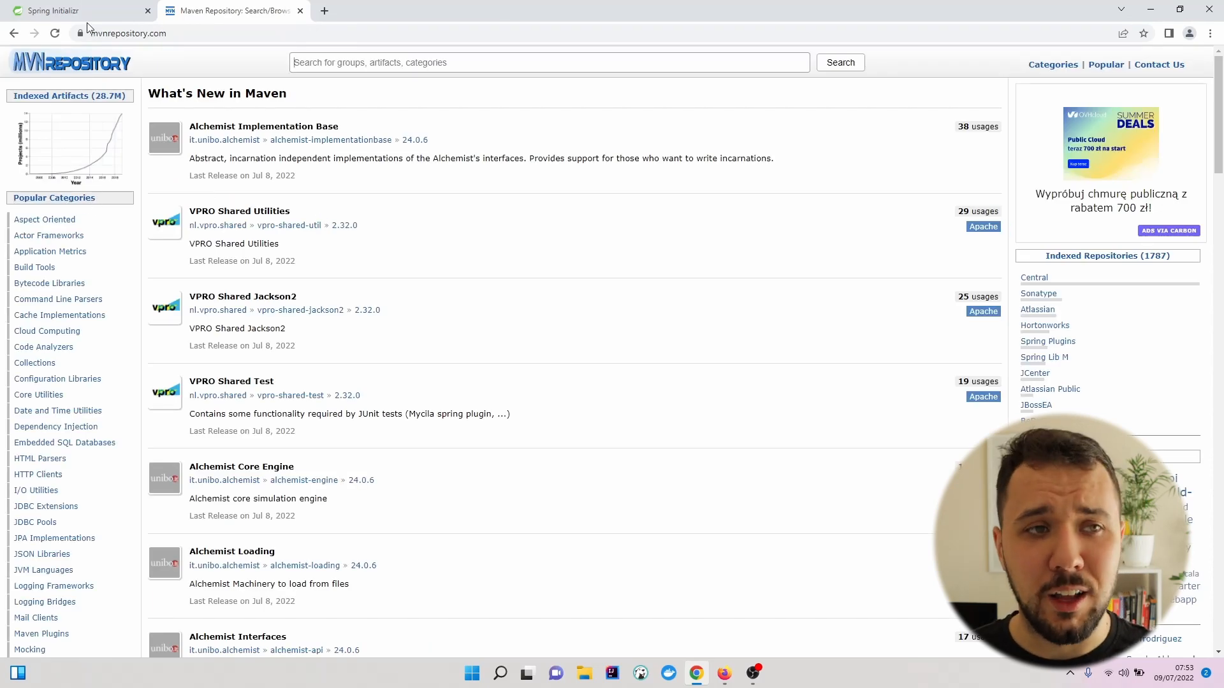
Return from MVN Repository to the Spring Initializr tab.
click(51, 10)
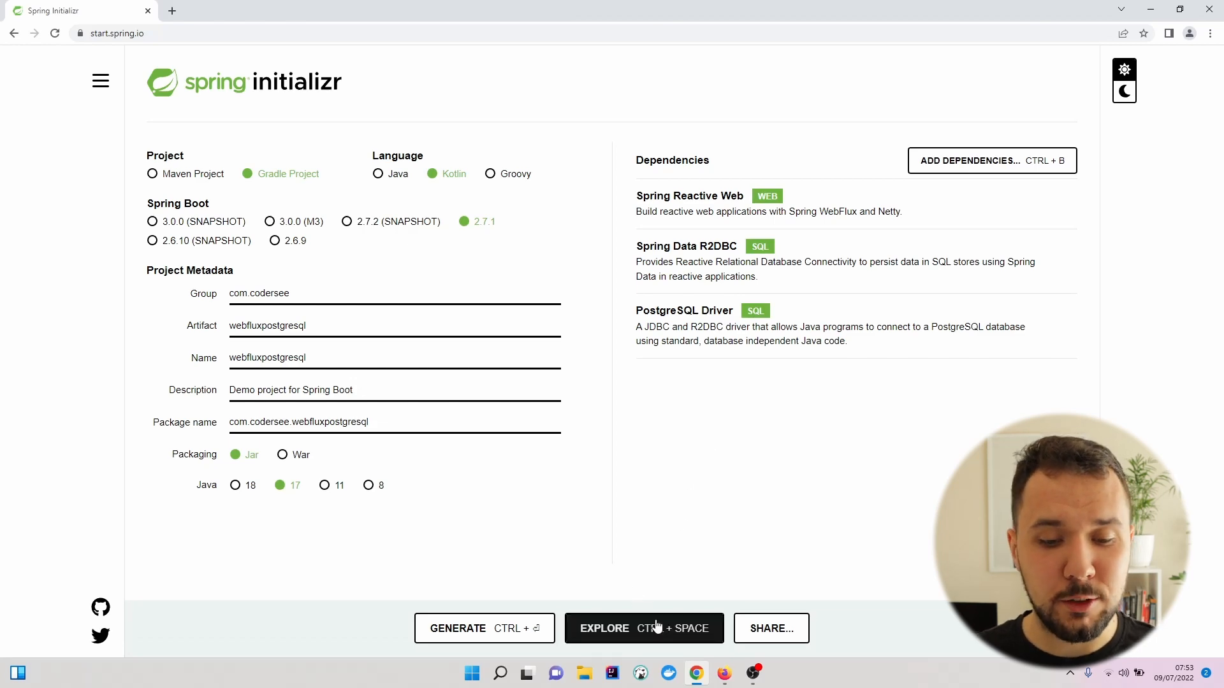
Preview HELP.md and build.gradle.kts, then show the downloaded webfluxpostgresql.zip in its folder.
click(643, 629)
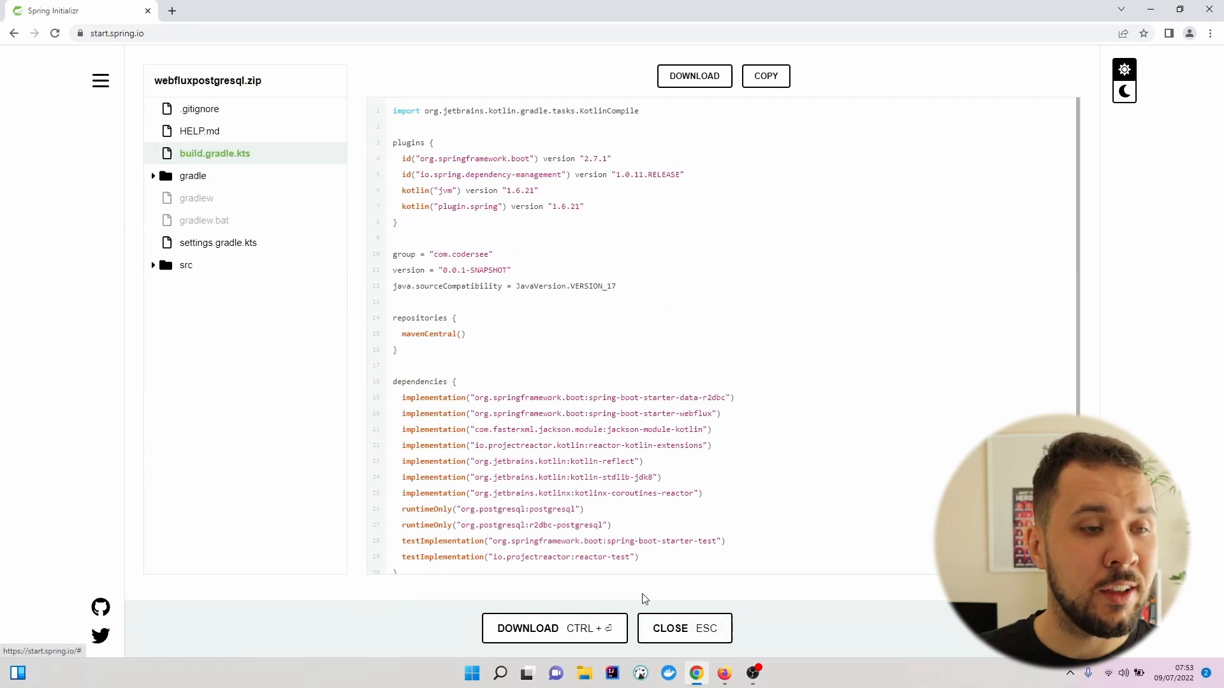
click(199, 130)
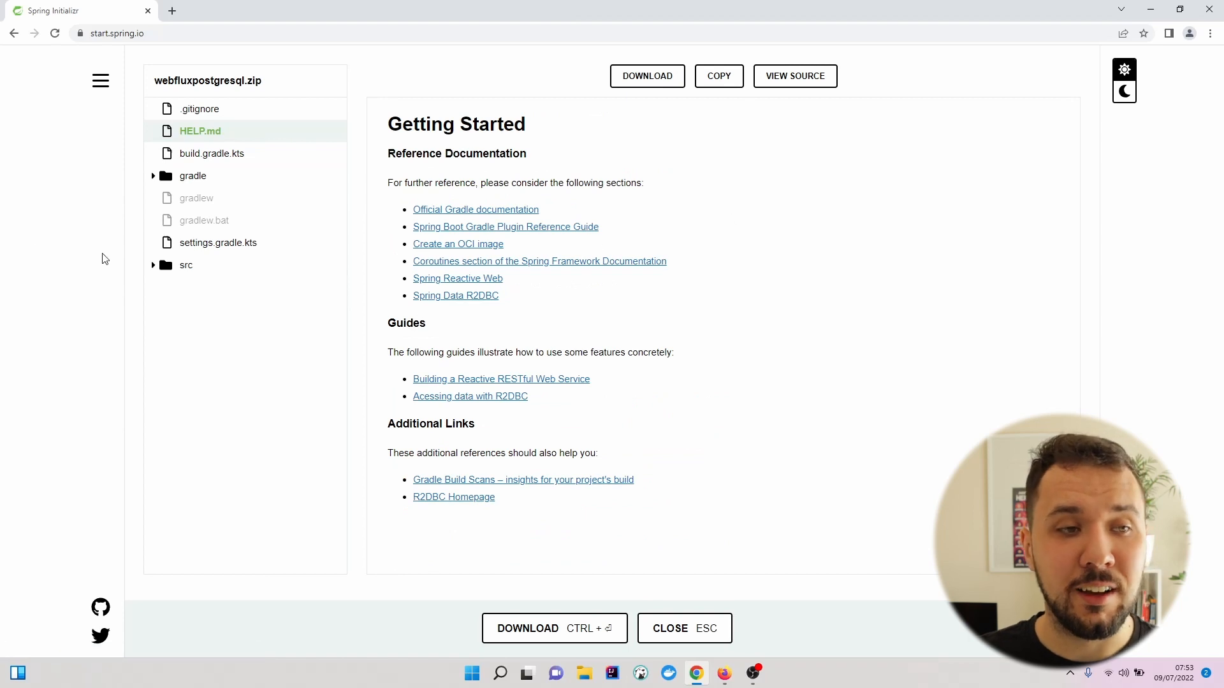
mouse_move(299, 164)
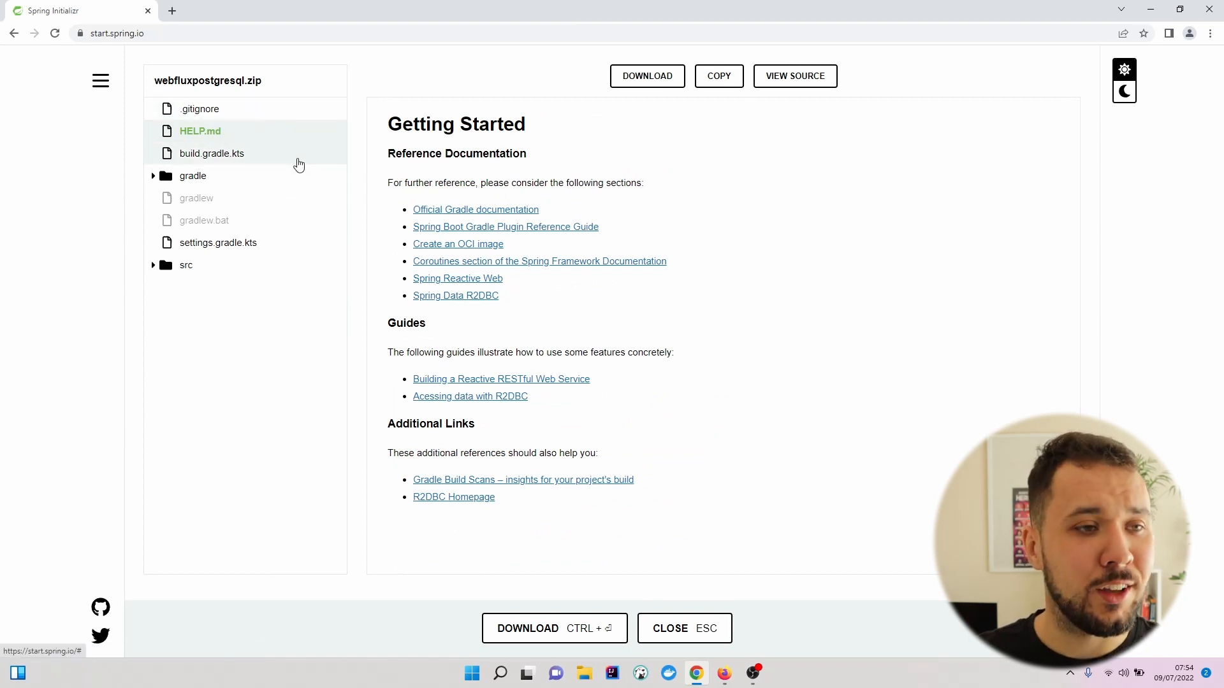
click(668, 628)
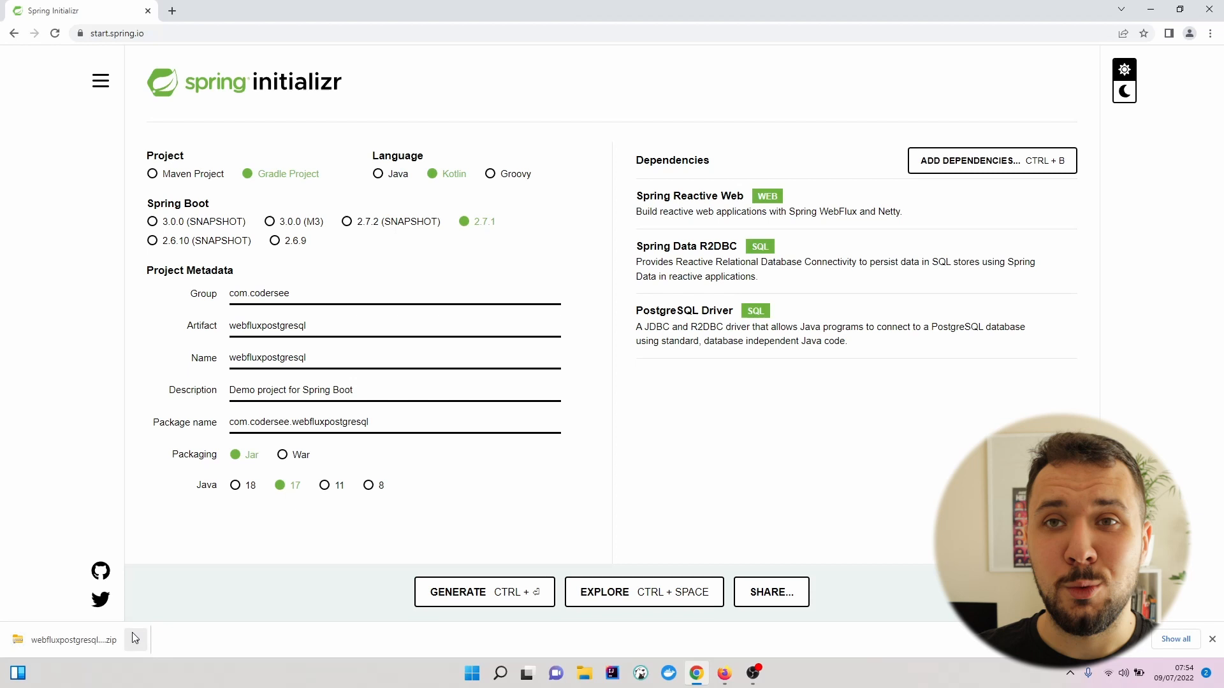
click(137, 640)
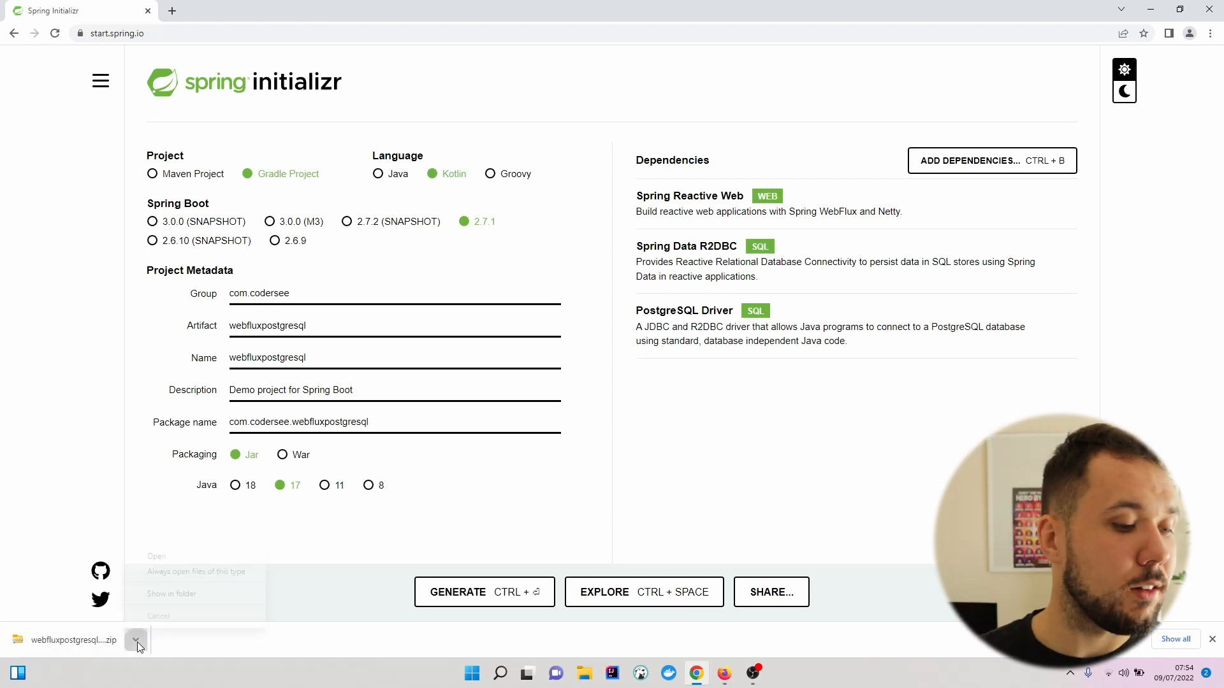
click(171, 594)
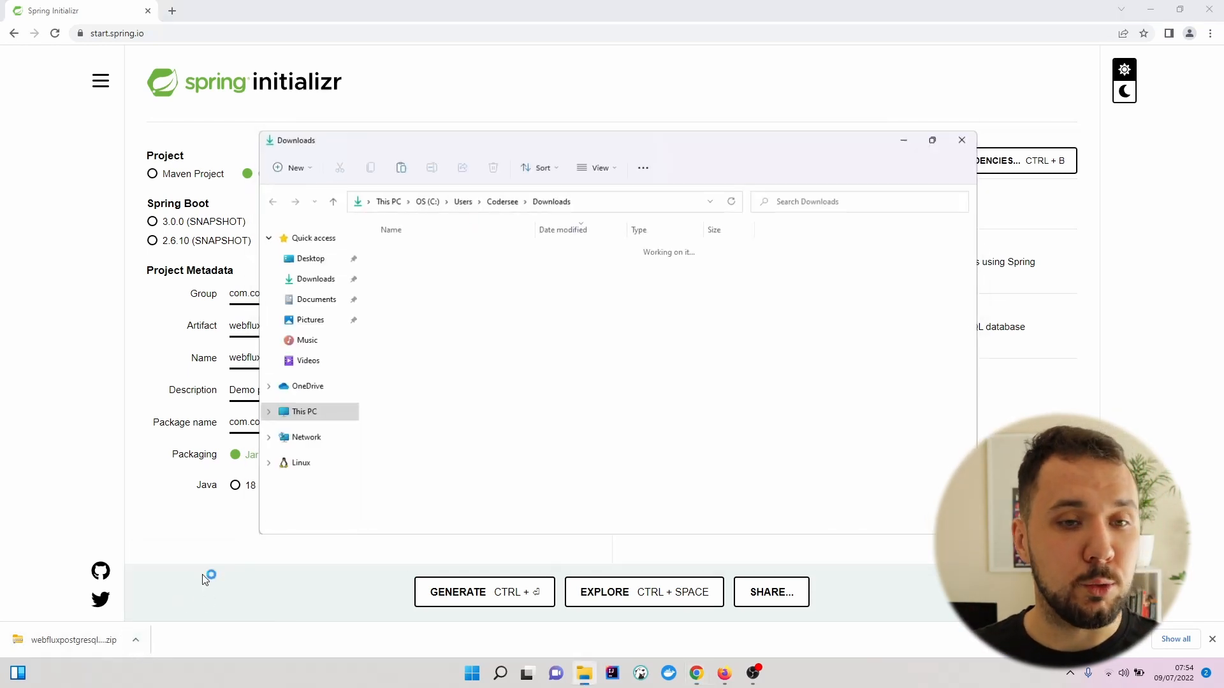
Extract webfluxpostgresql.zip into a webfluxpostgresql folder and launch IntelliJ IDEA.
click(931, 140)
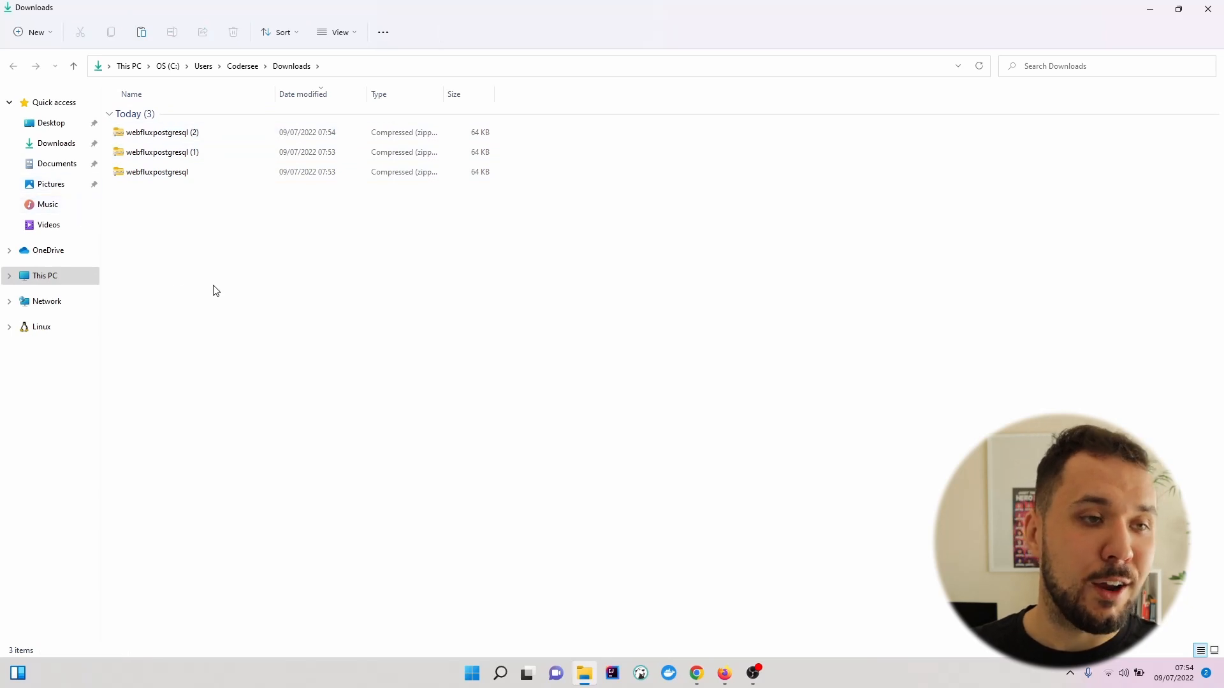
right_click(162, 132)
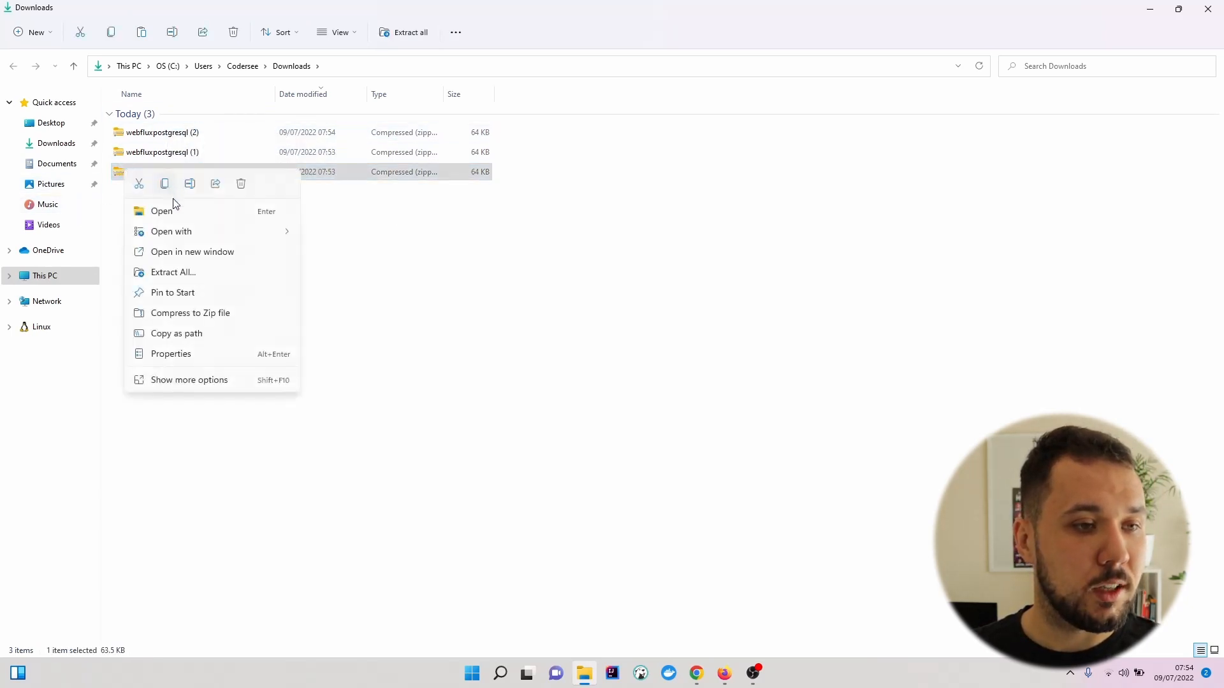
click(173, 271)
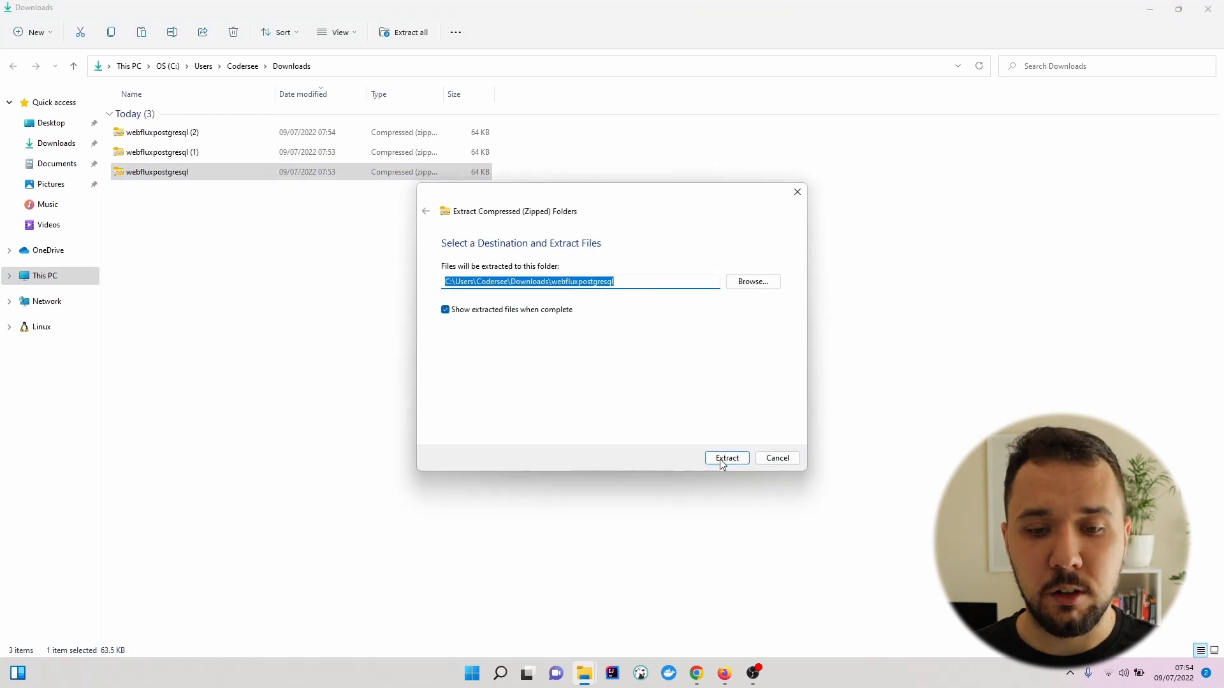
click(726, 458)
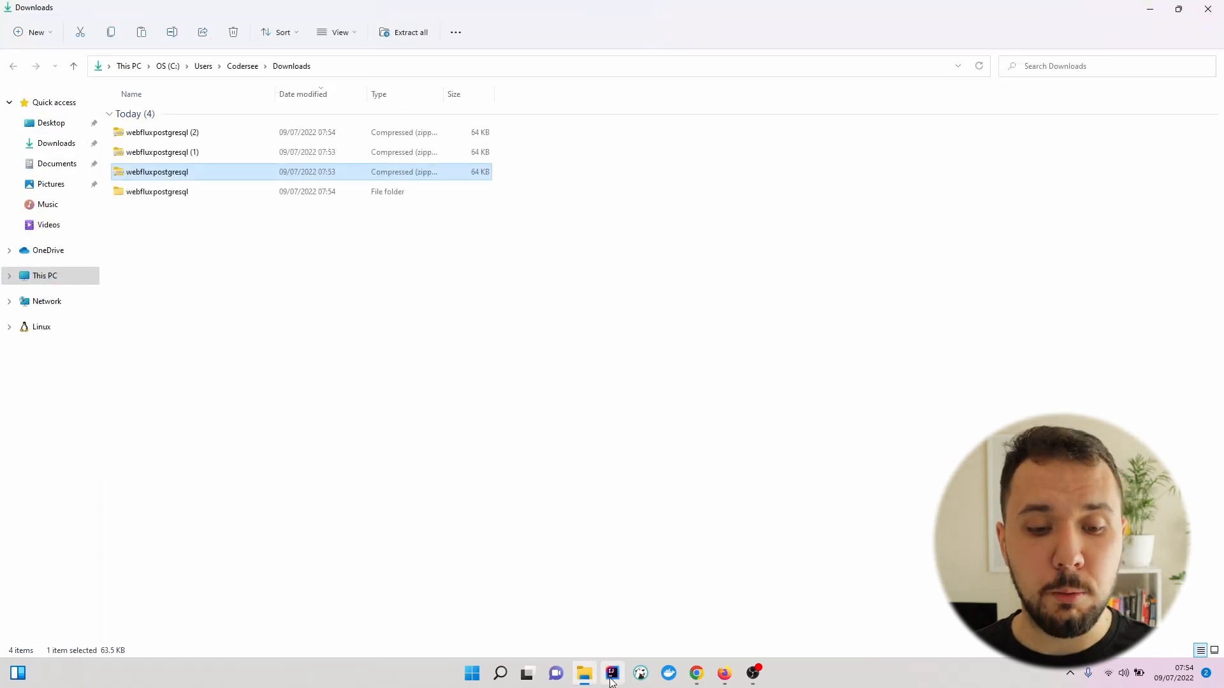
click(612, 673)
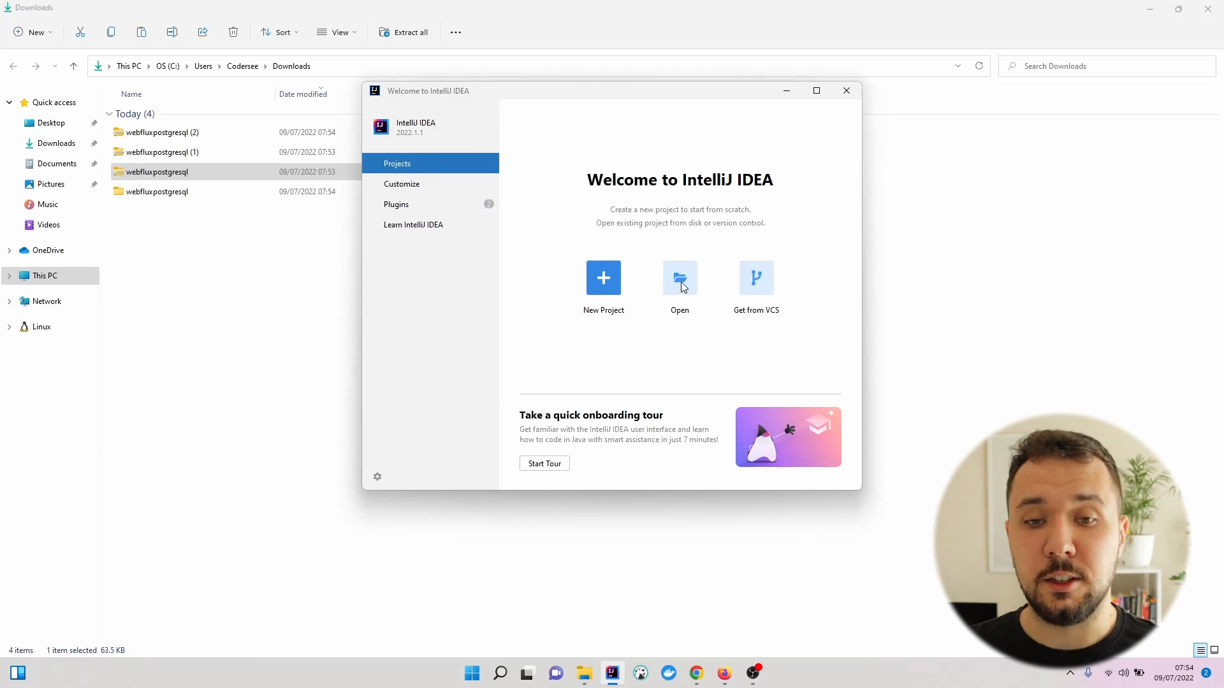
Open the inner Downloads/webfluxpostgresql folder as a project, trusting projects in that folder.
click(679, 278)
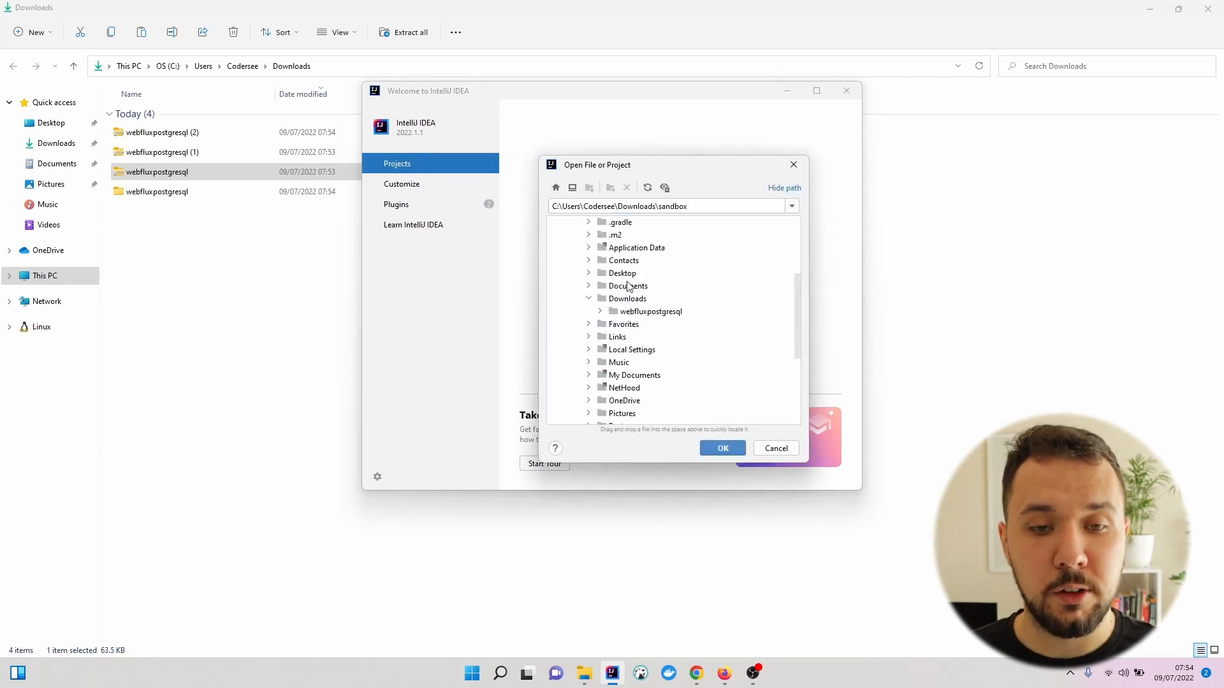
click(650, 310)
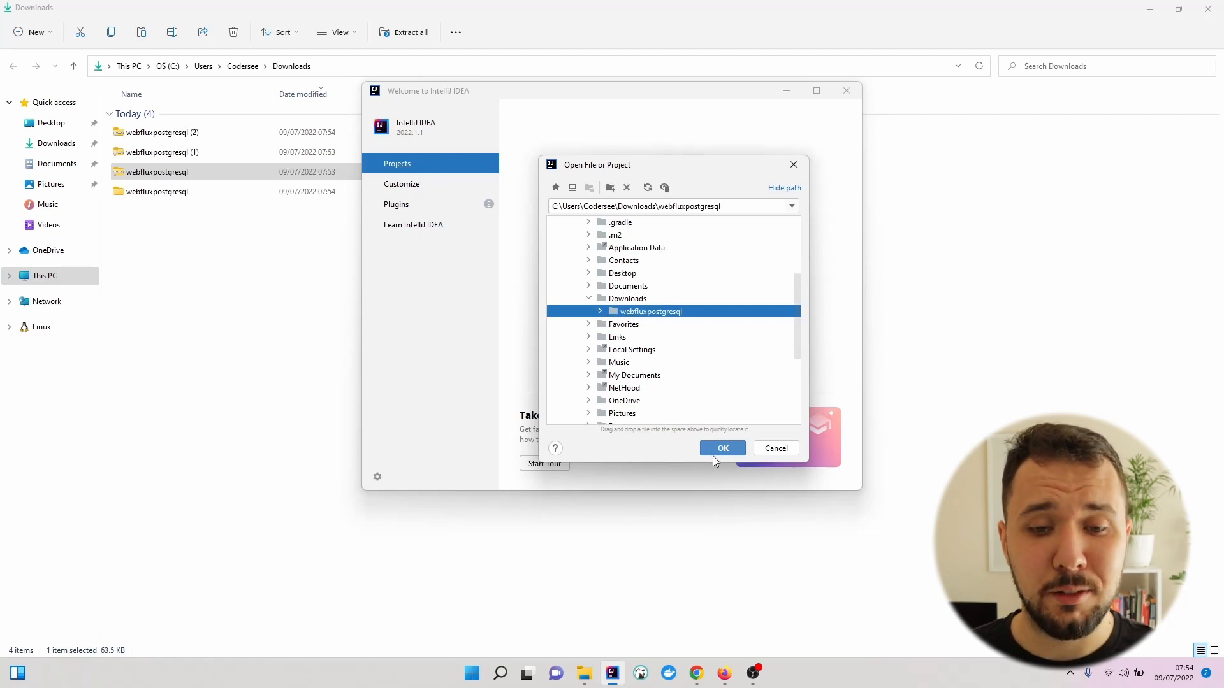
click(599, 310)
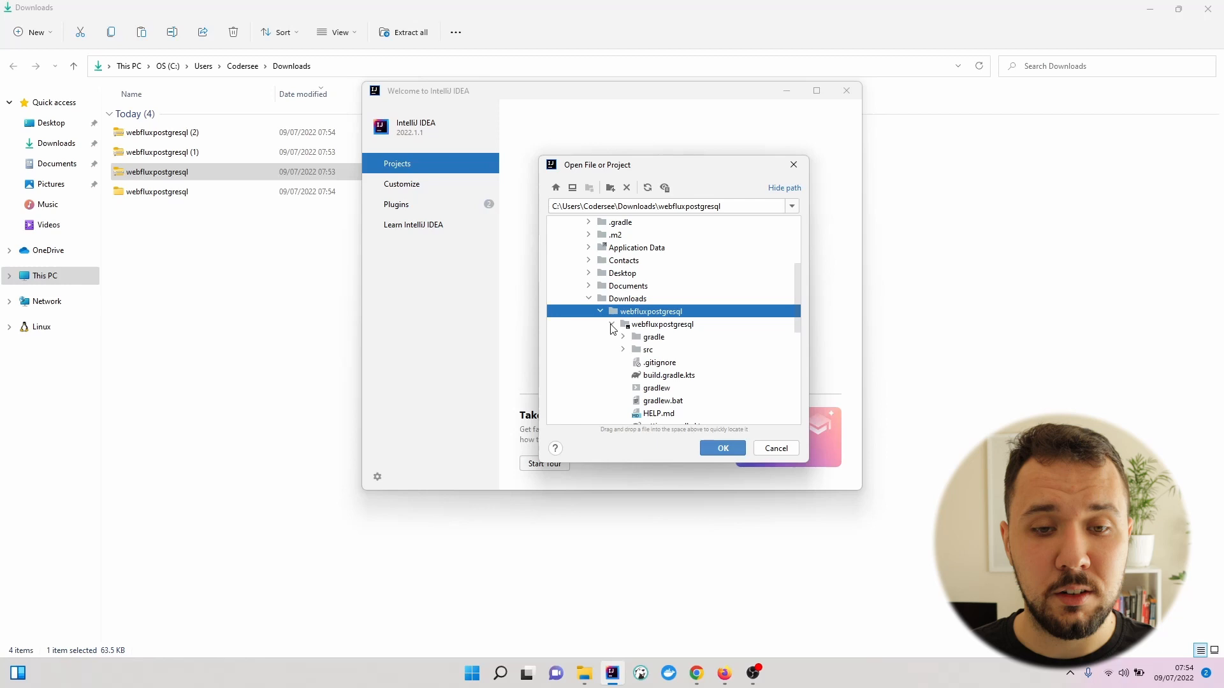
click(661, 323)
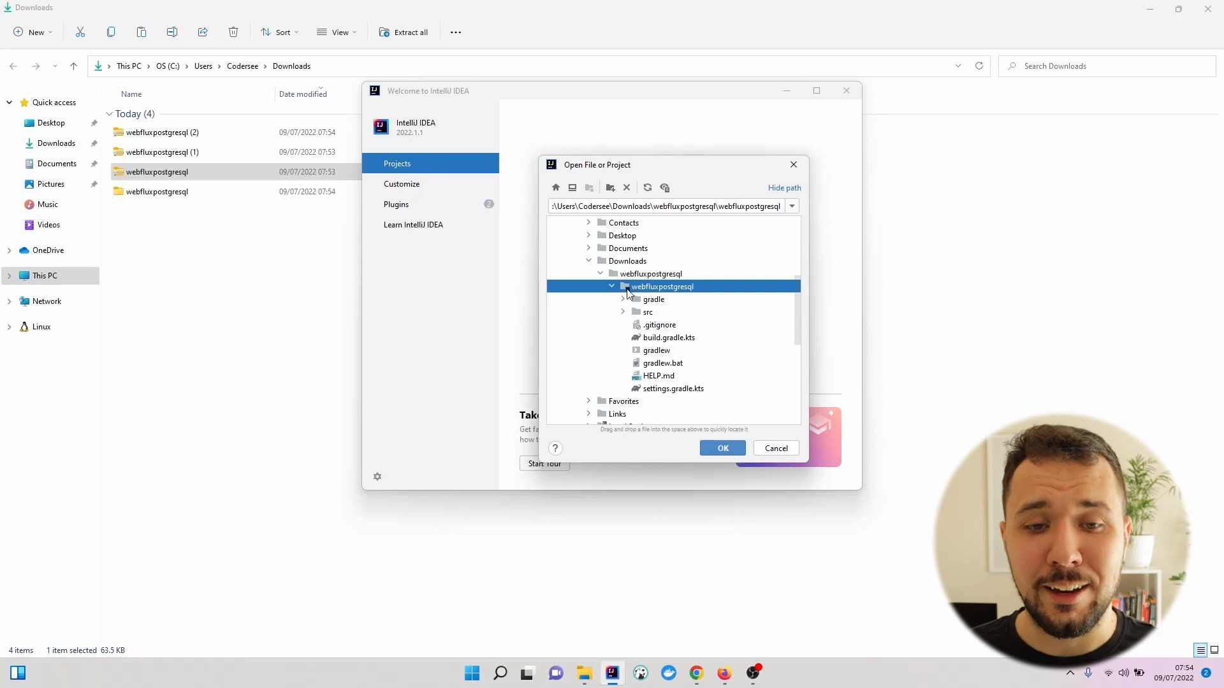
click(721, 449)
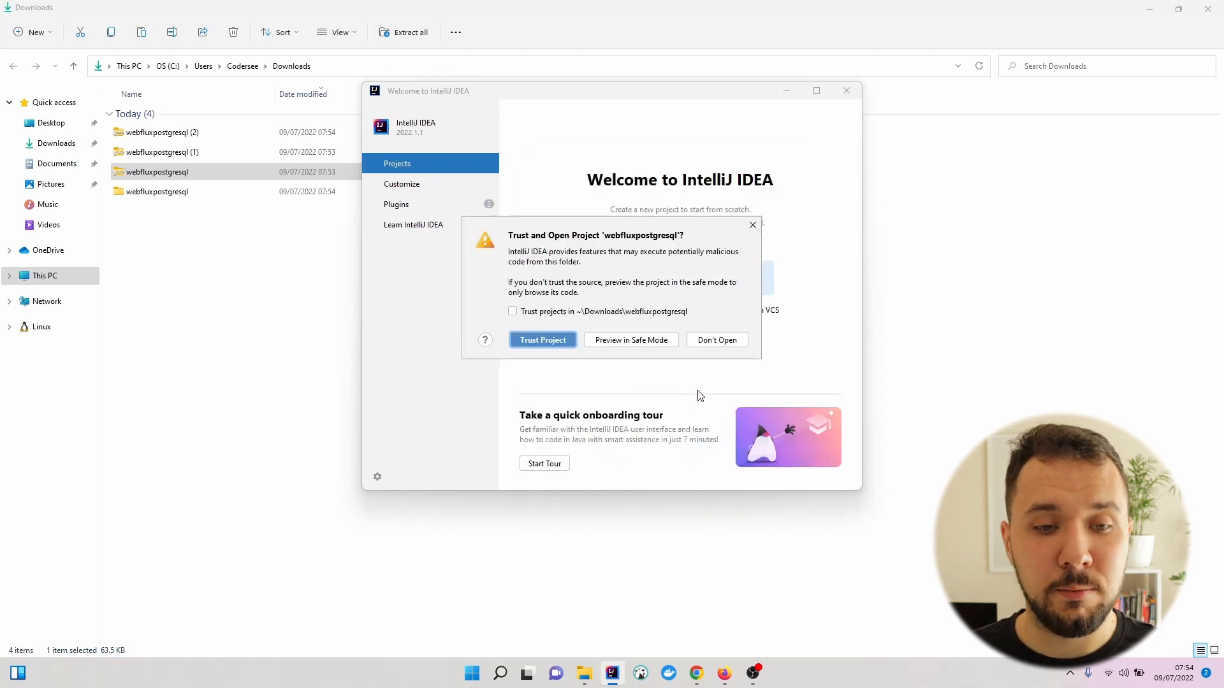
click(512, 312)
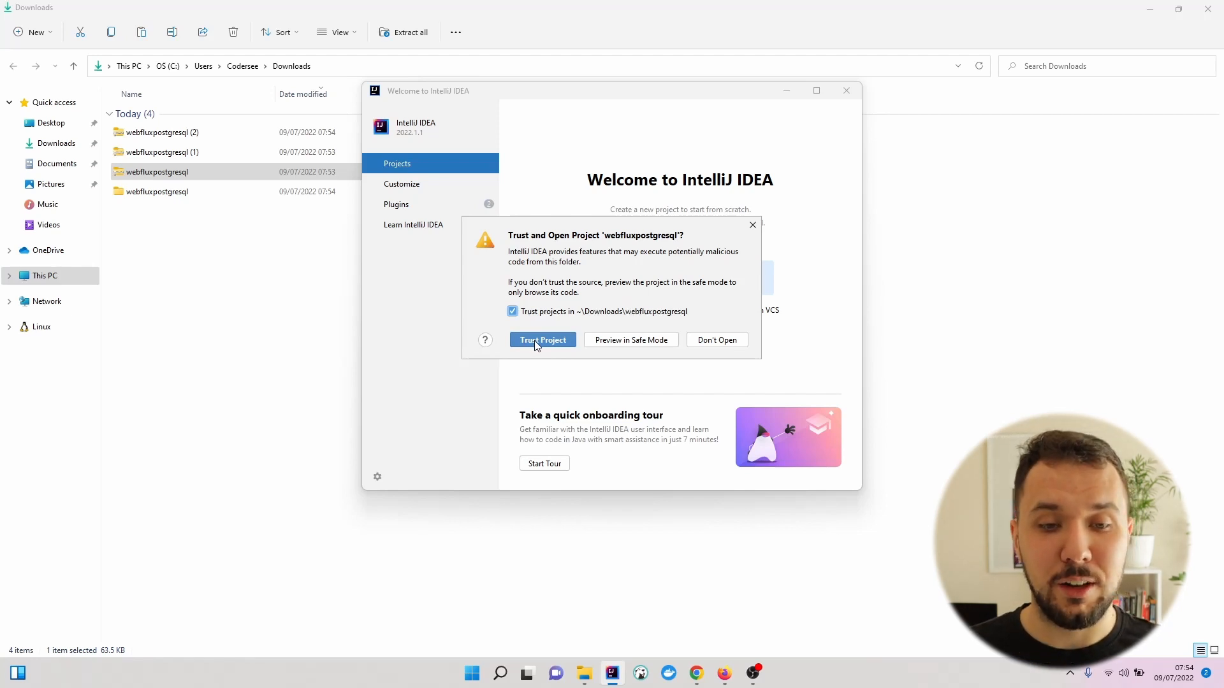
click(542, 340)
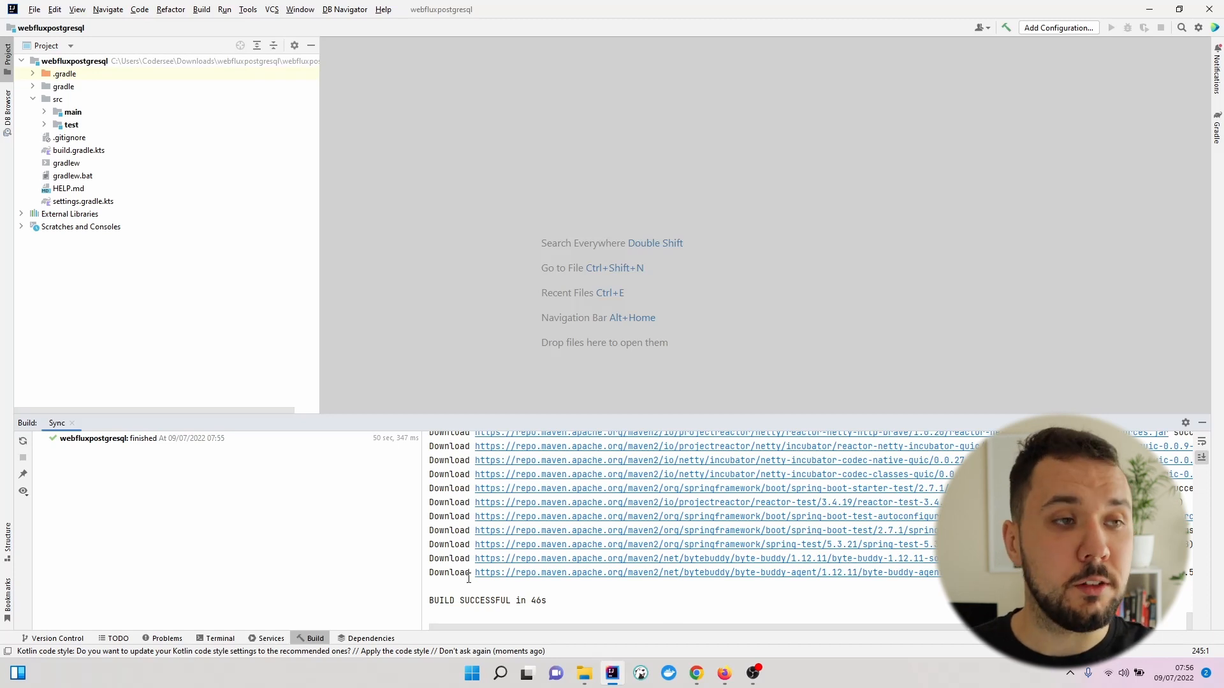
Expand main > kotlin and open WebfluxpostgresqlApplication.kt.
click(45, 112)
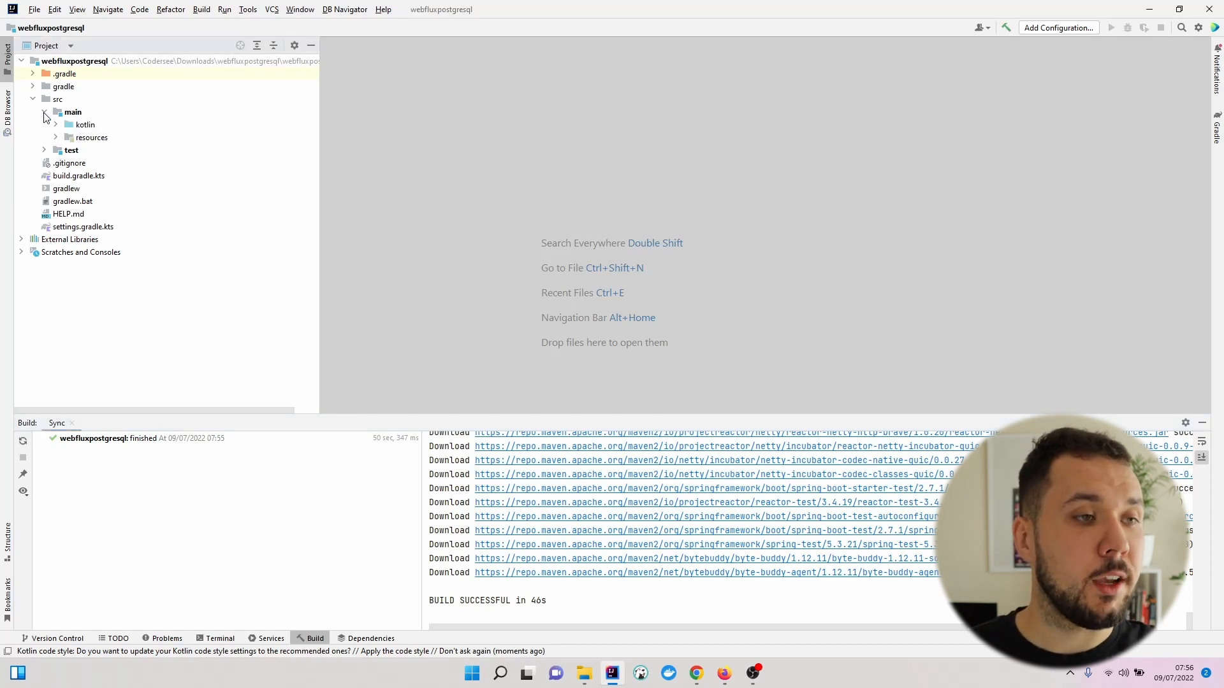
click(56, 124)
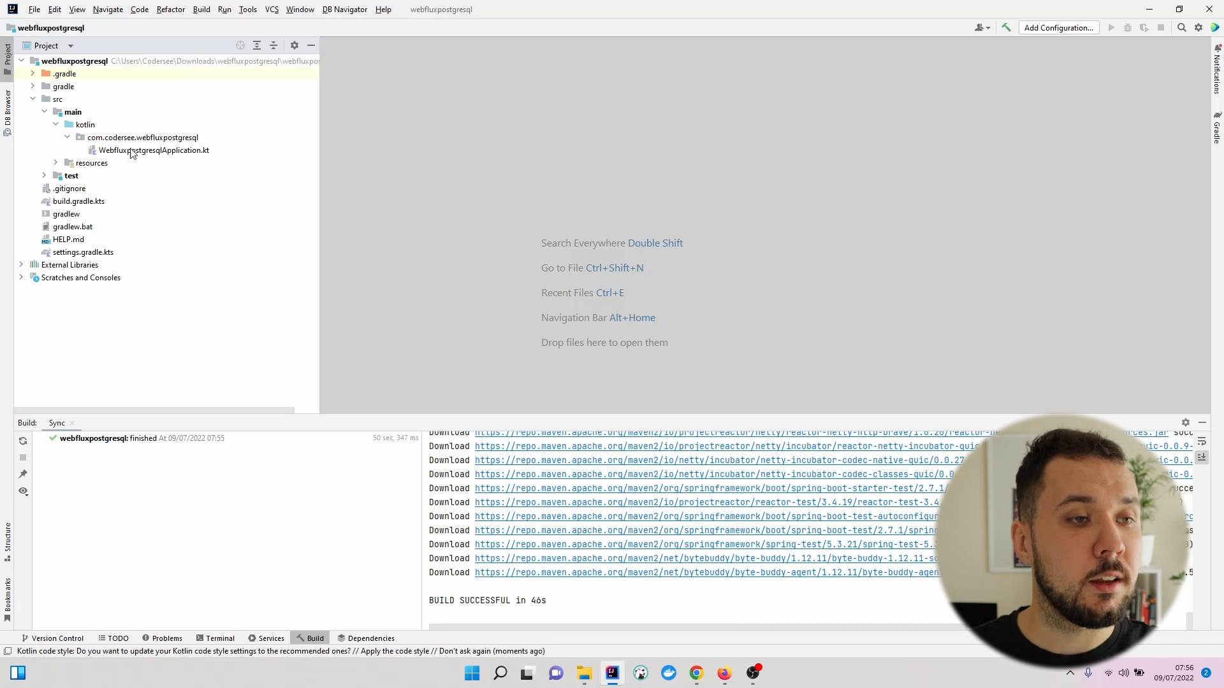
double_click(153, 150)
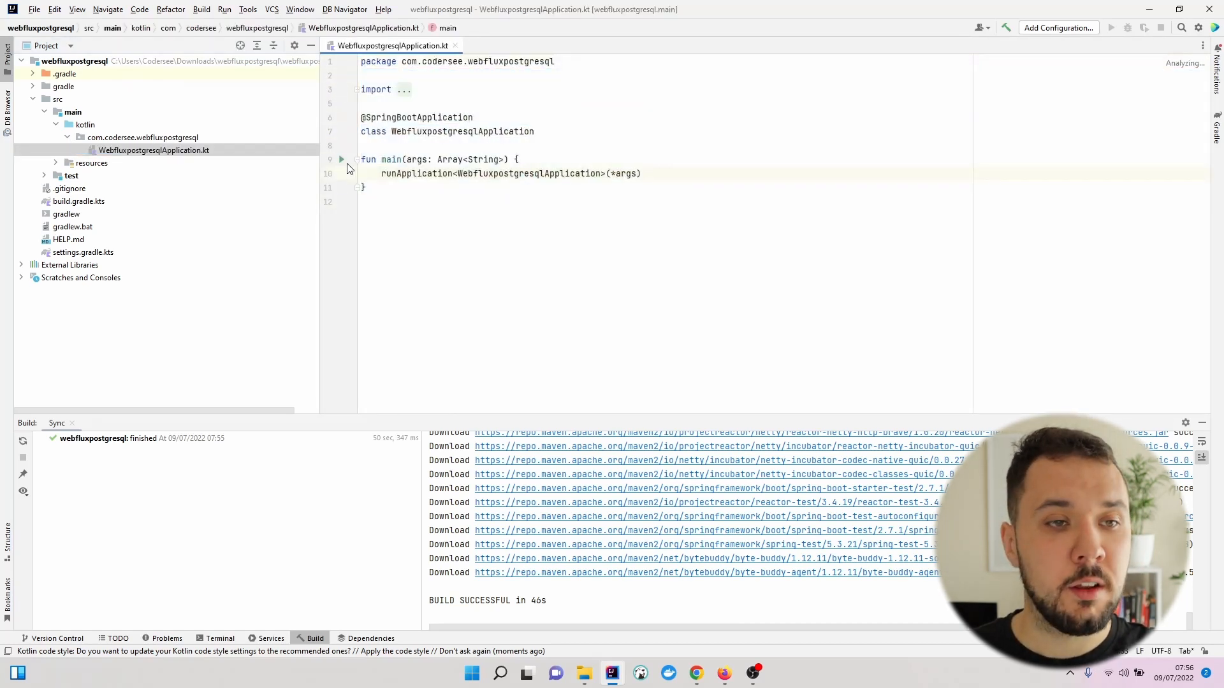
Run WebfluxpostgresqlApplicationKt, review the missing R2DBC URL error, and return to the source file.
click(341, 159)
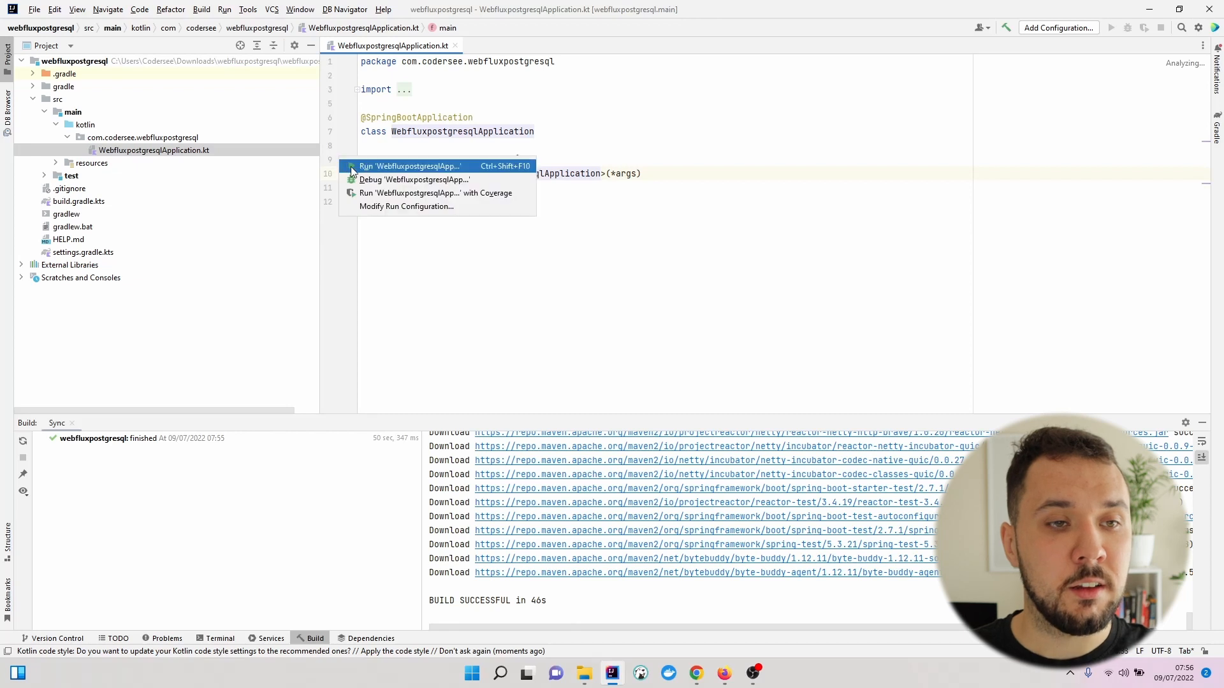
click(410, 166)
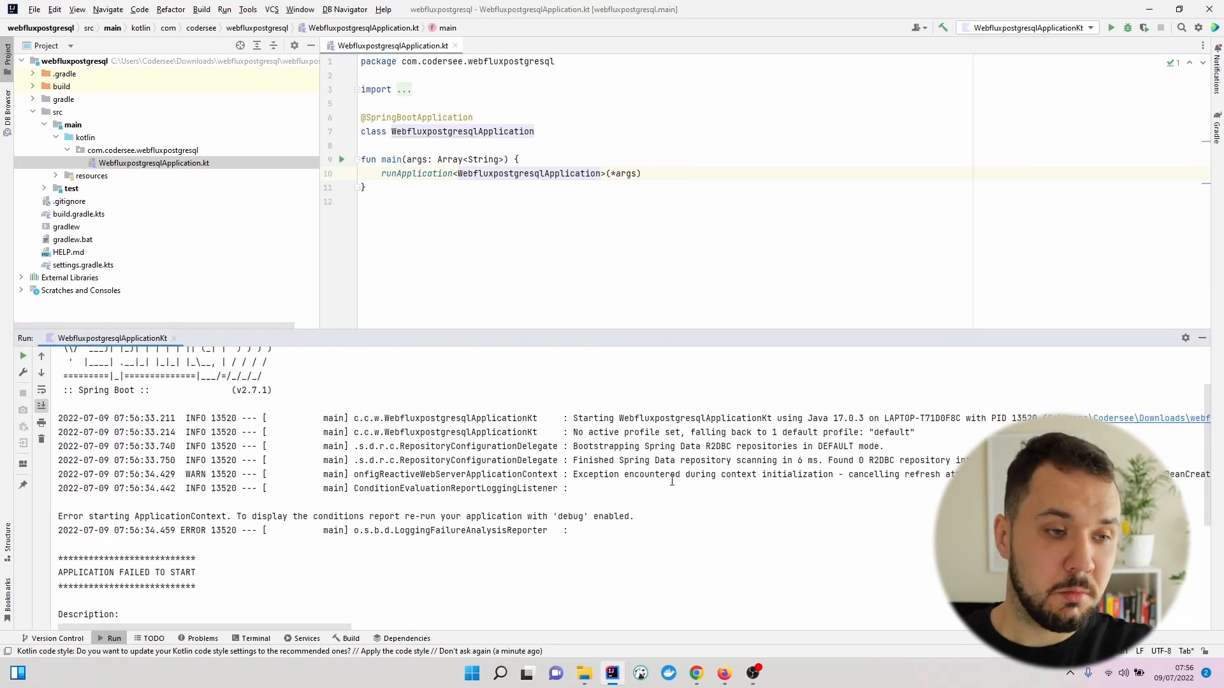
scroll(down, 3)
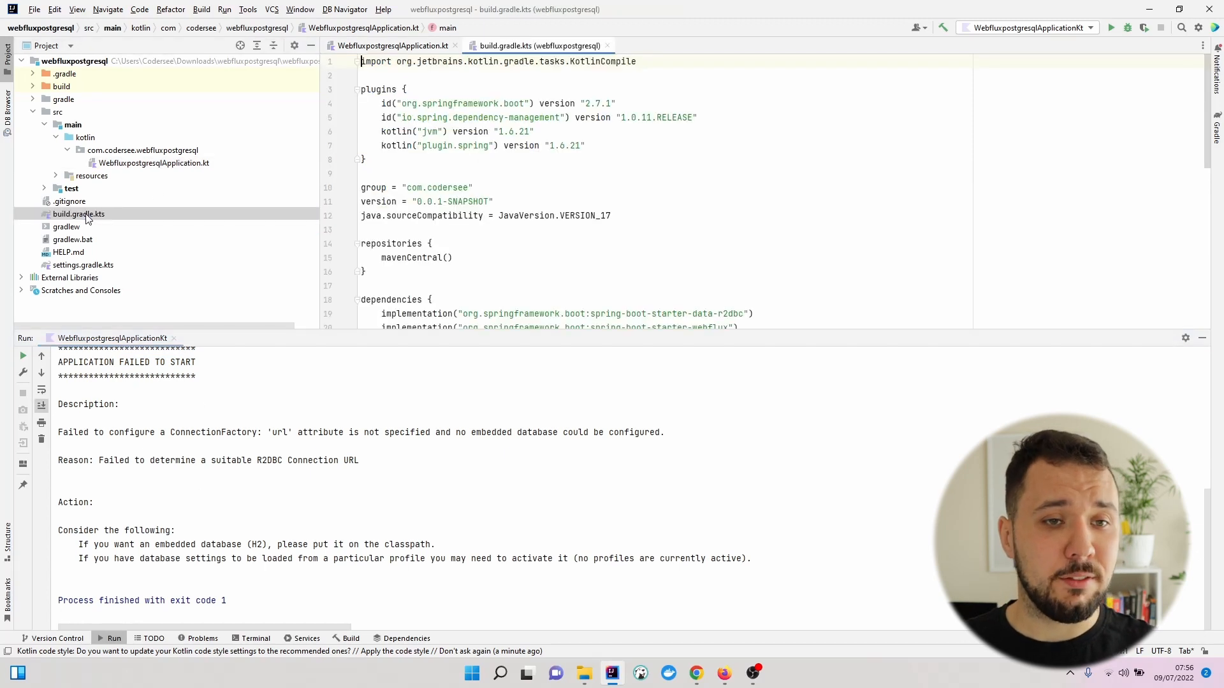
scroll(down, 3)
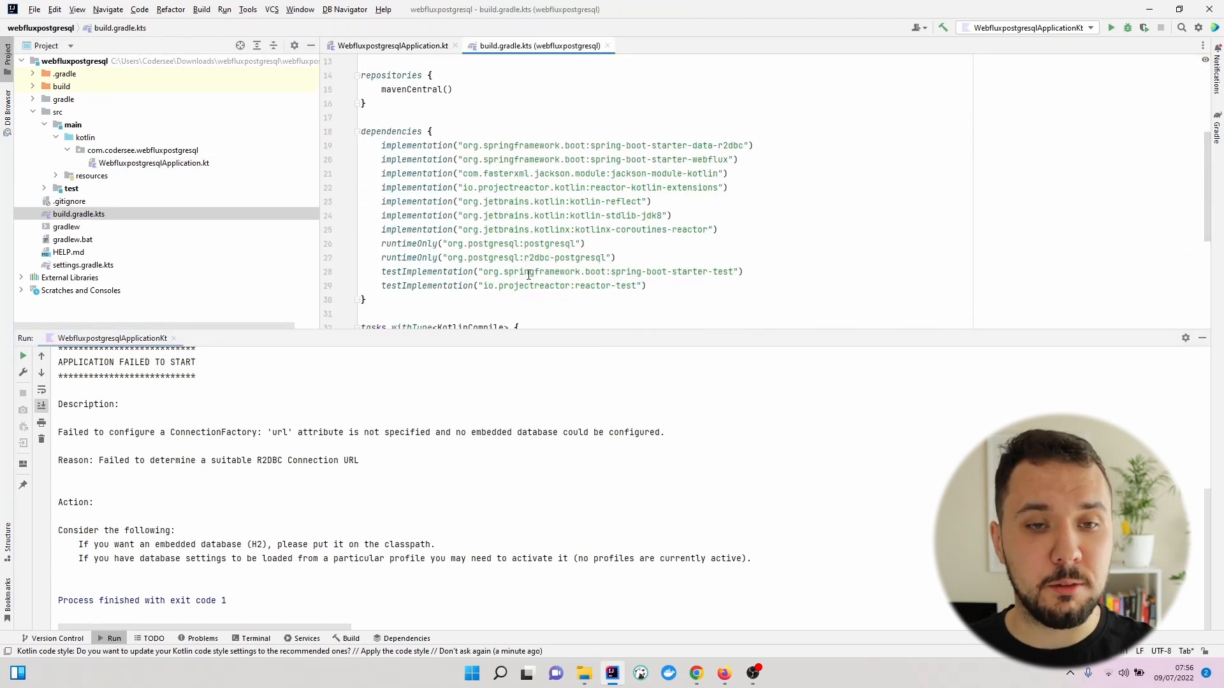
click(390, 45)
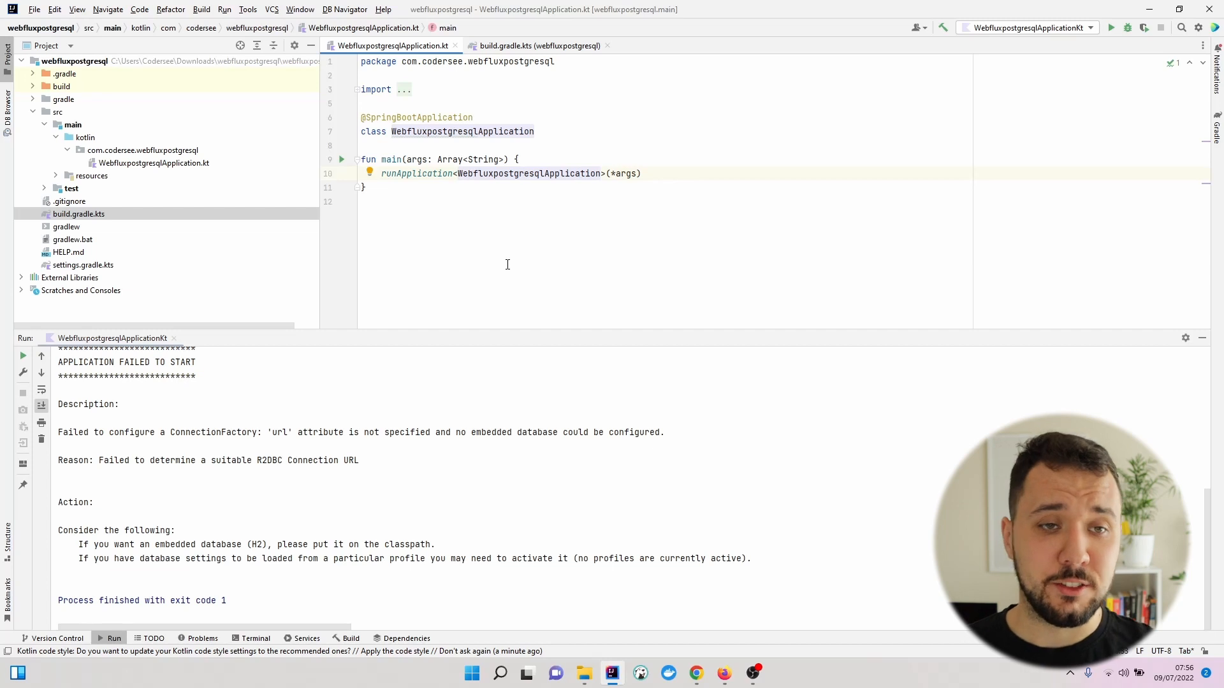
mouse_move(239, 517)
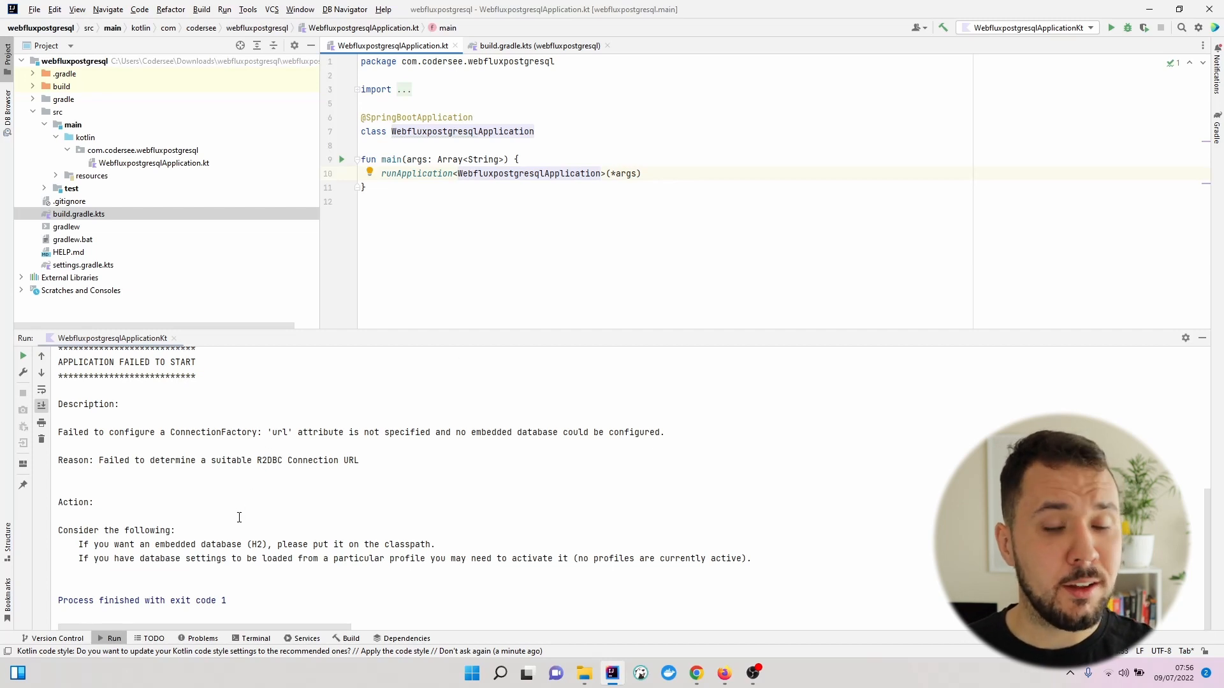